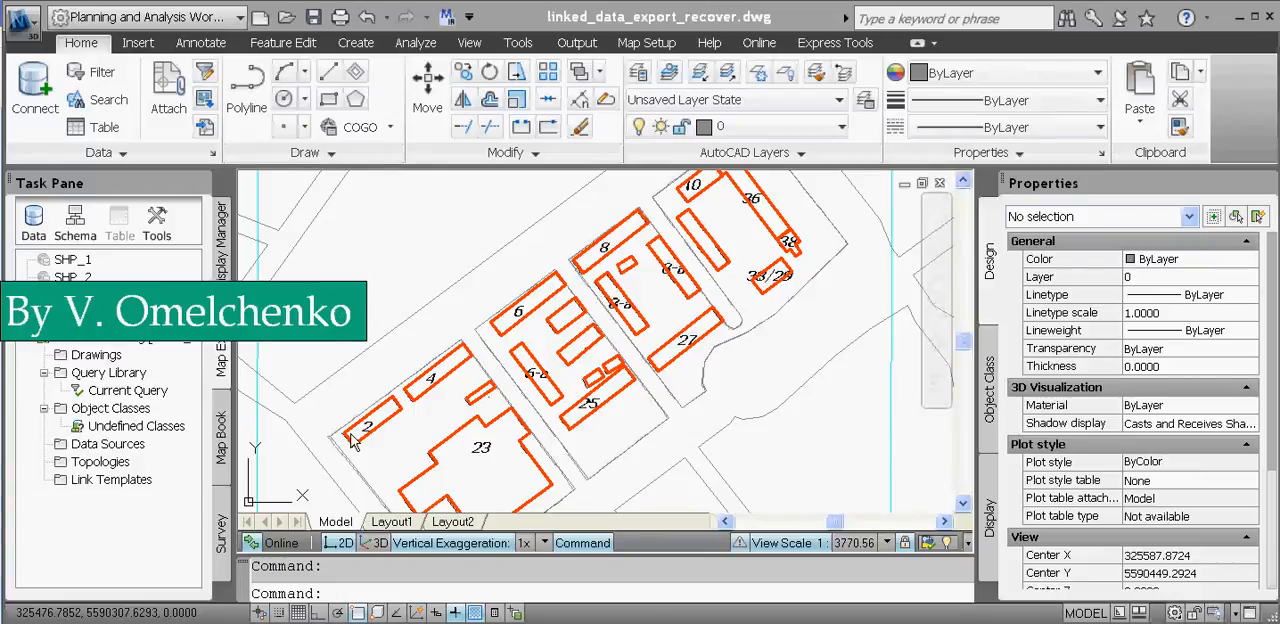
mouse_move(388, 423)
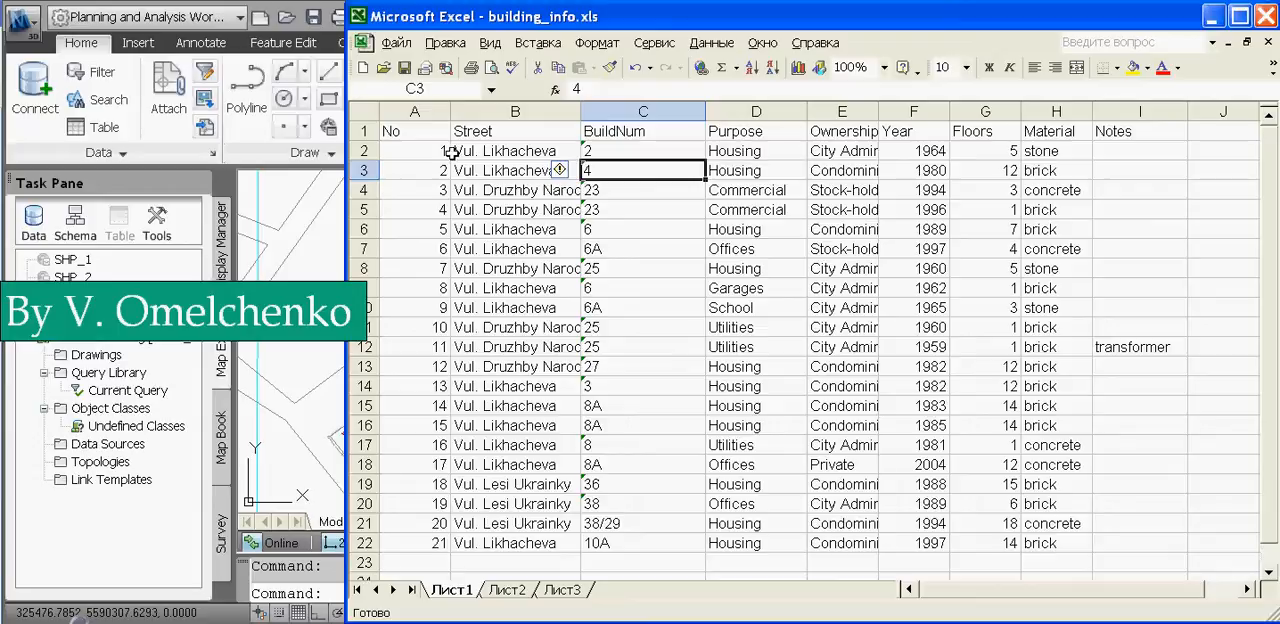
mouse_move(598, 18)
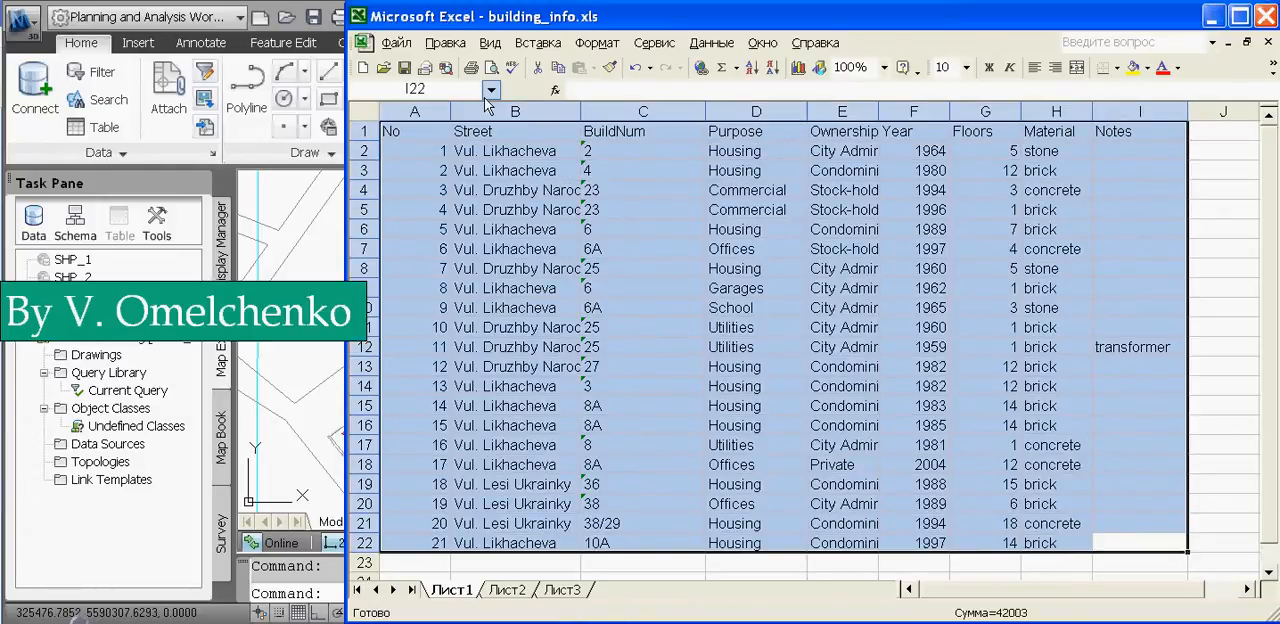
Define the name Building_Data for the A1:I22 building table, then close Excel
left_click(538, 42)
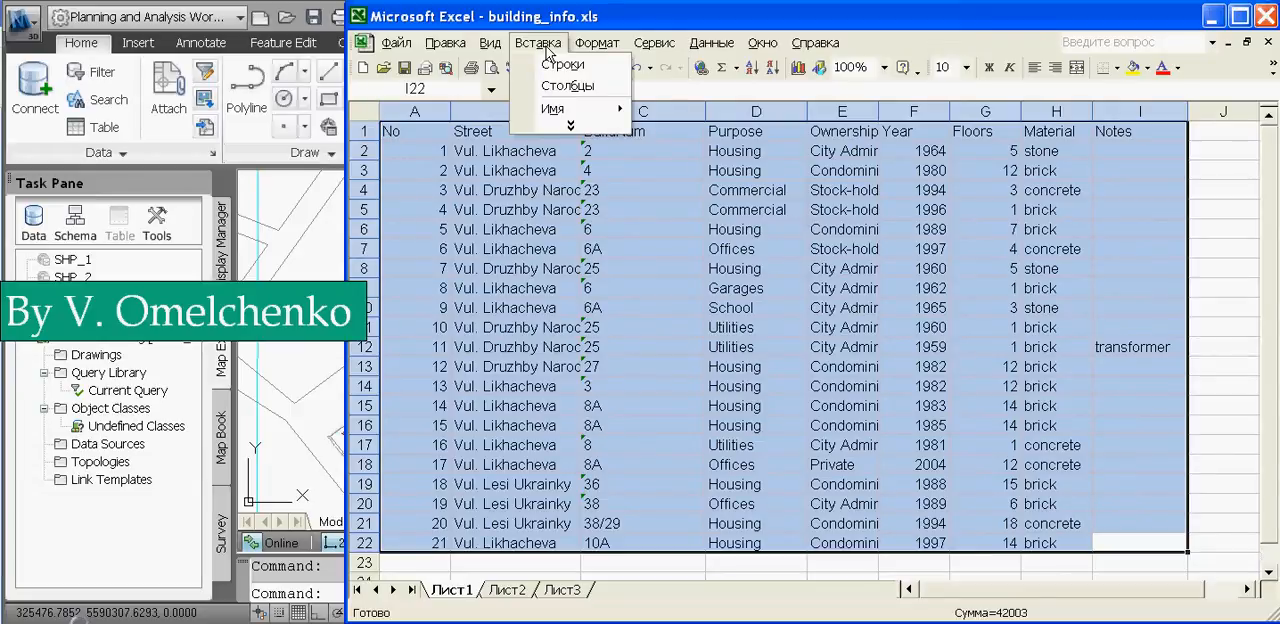
mouse_move(552, 108)
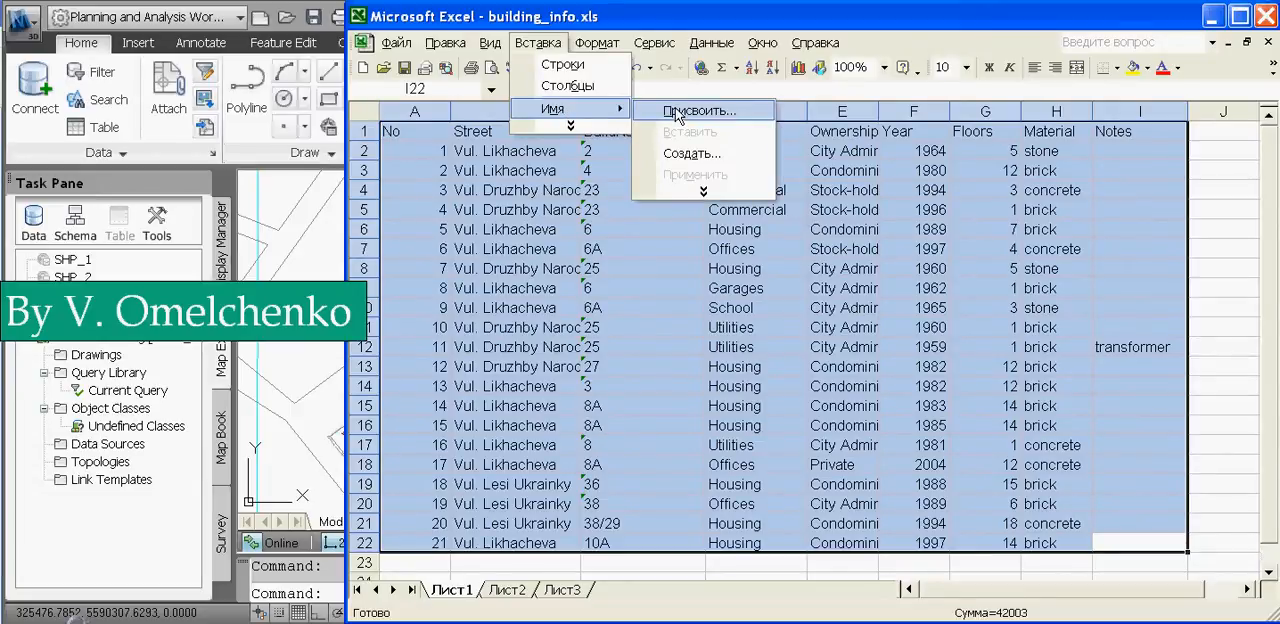
left_click(697, 110)
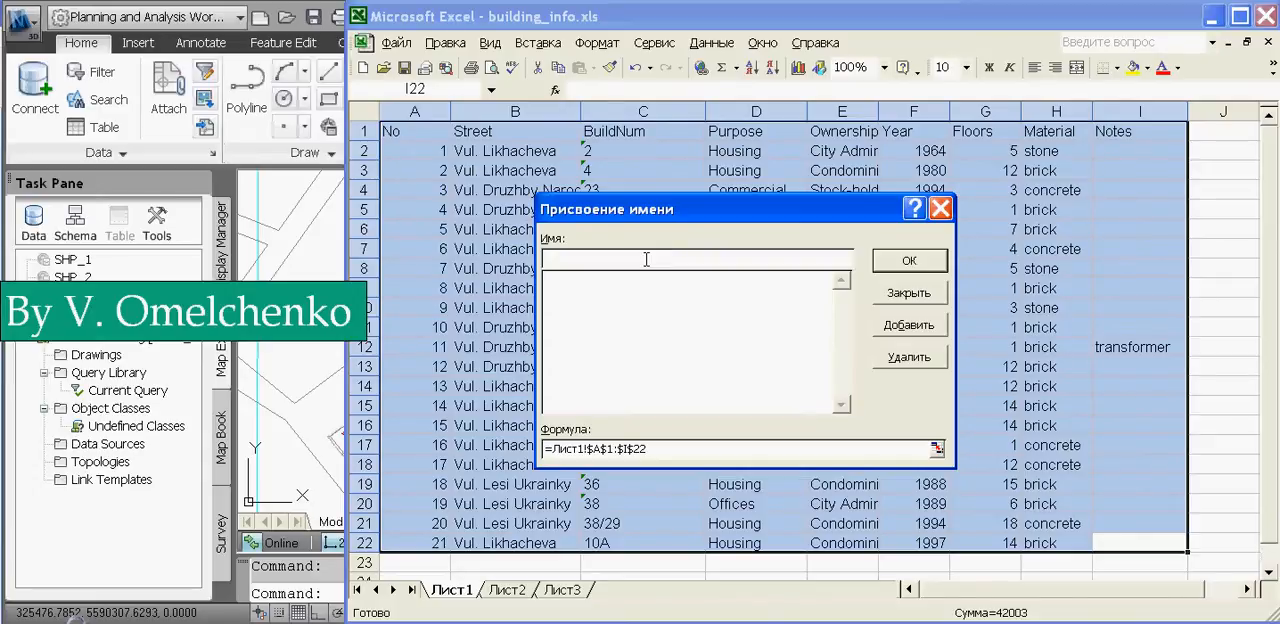
type("Bu")
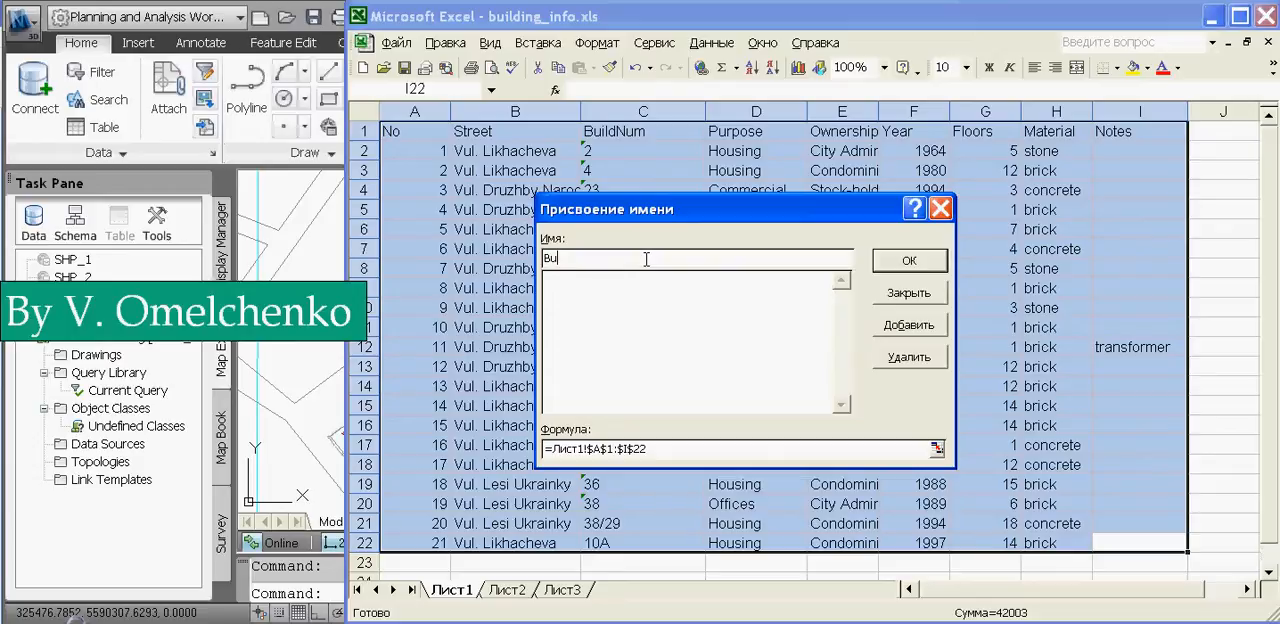
type("ild")
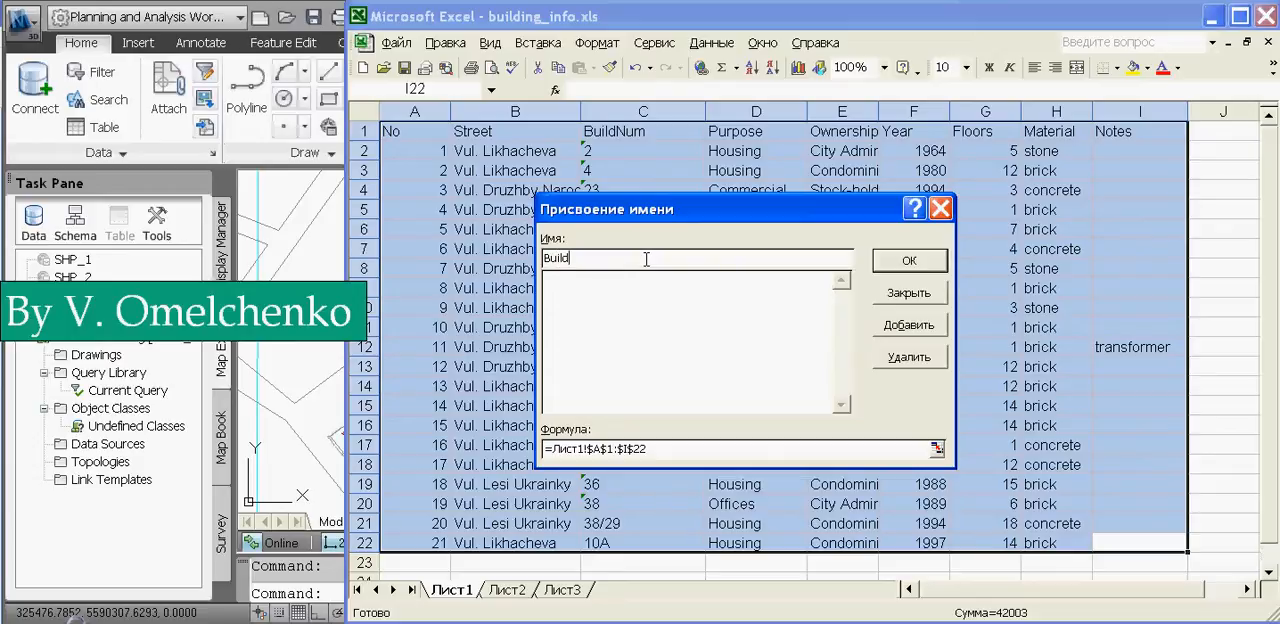
type("ing")
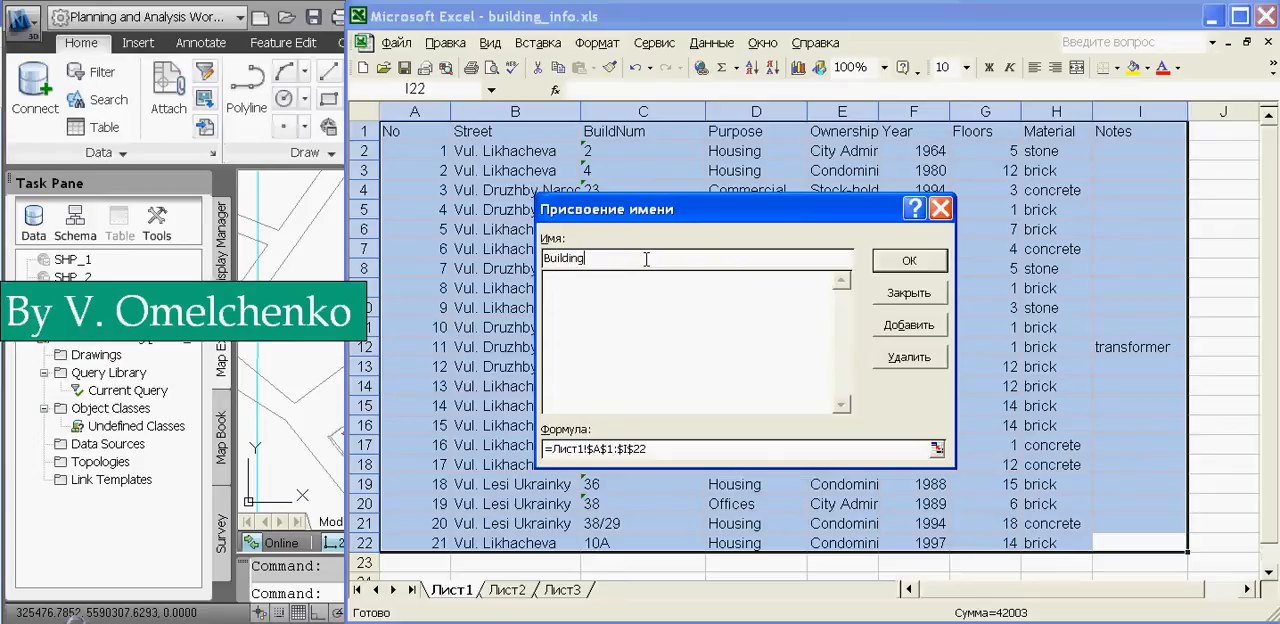
type("_Da")
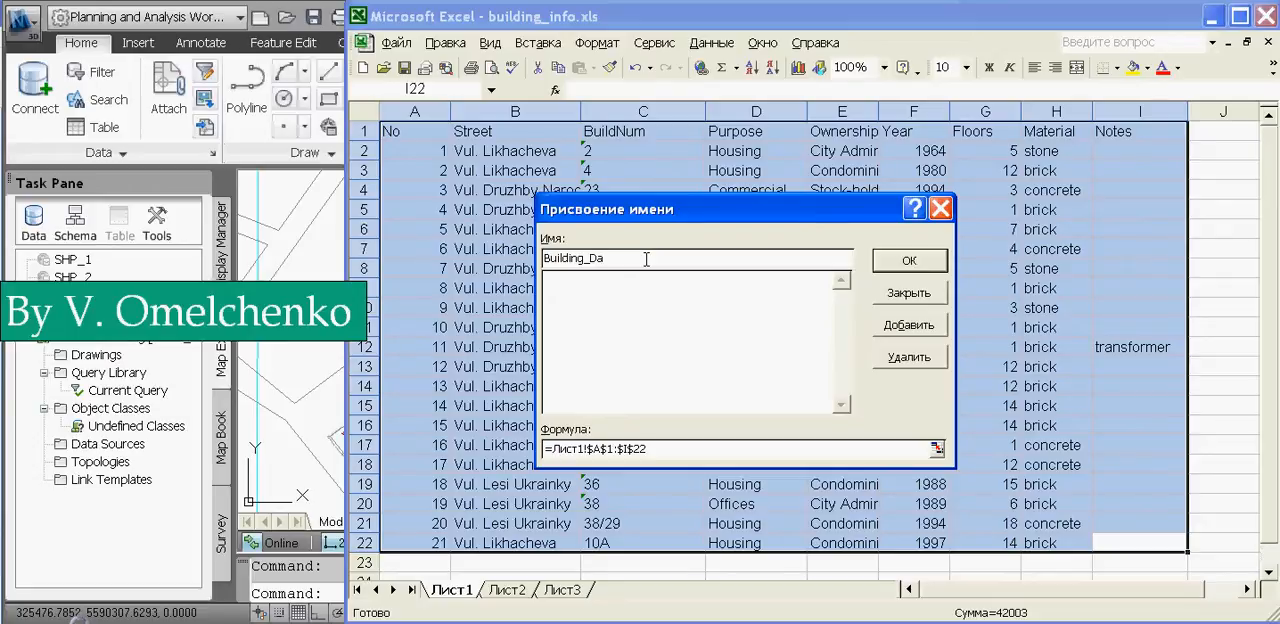
type("ta")
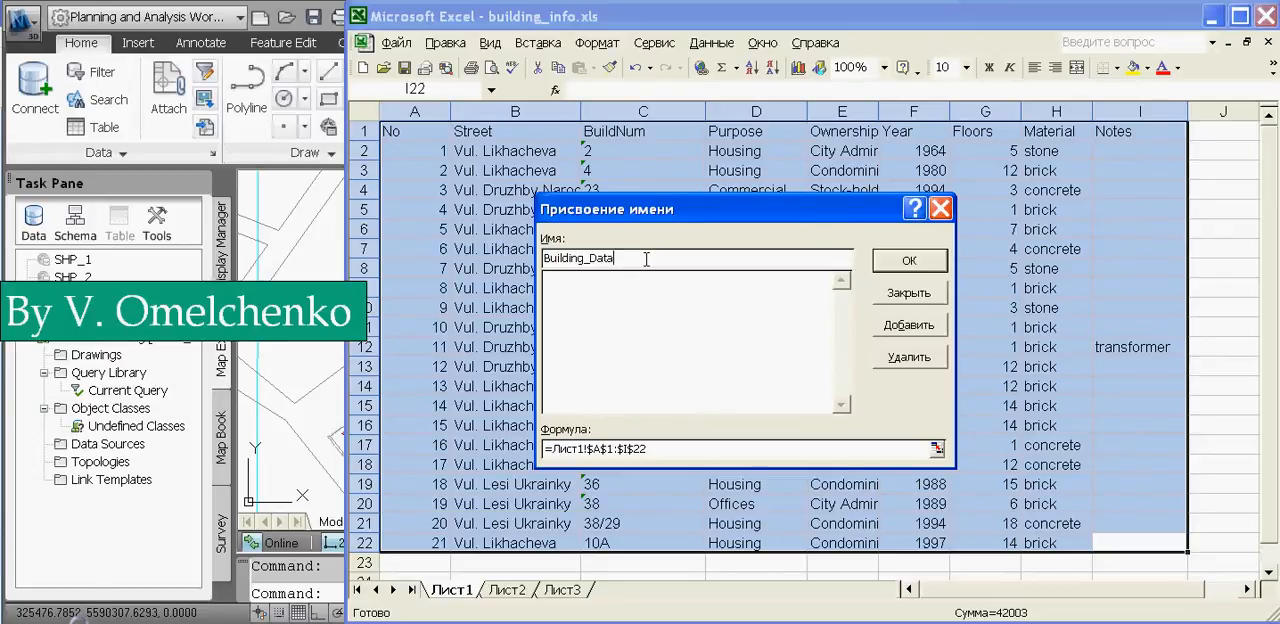
left_click(907, 260)
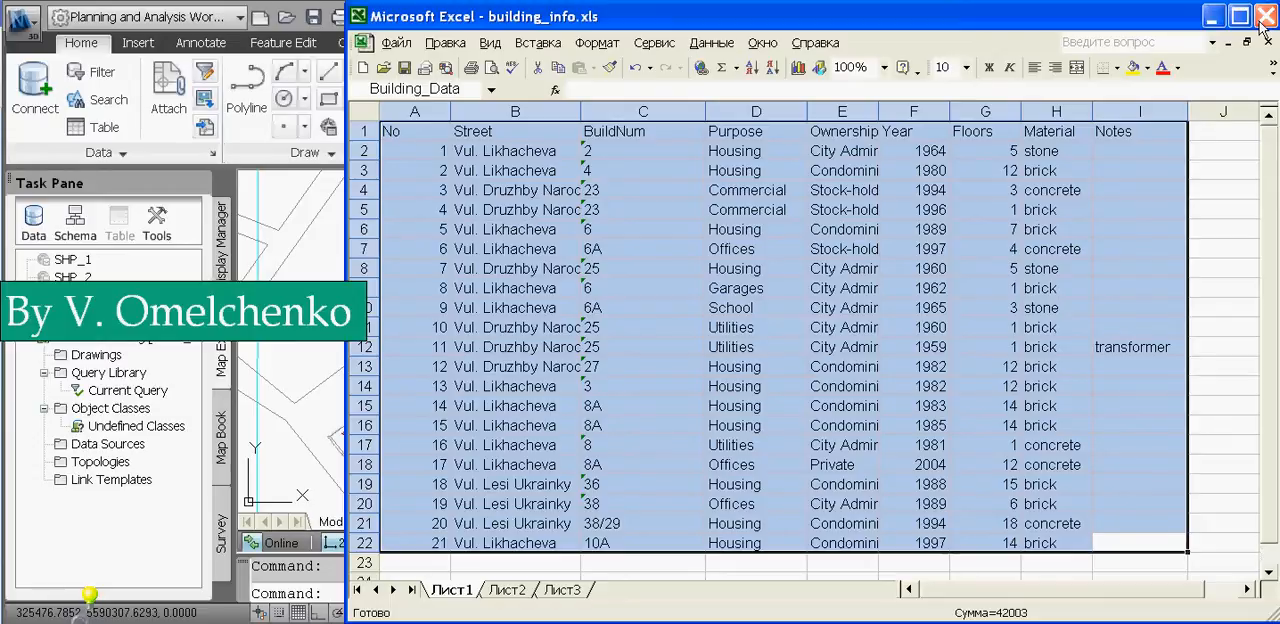
left_click(1265, 16)
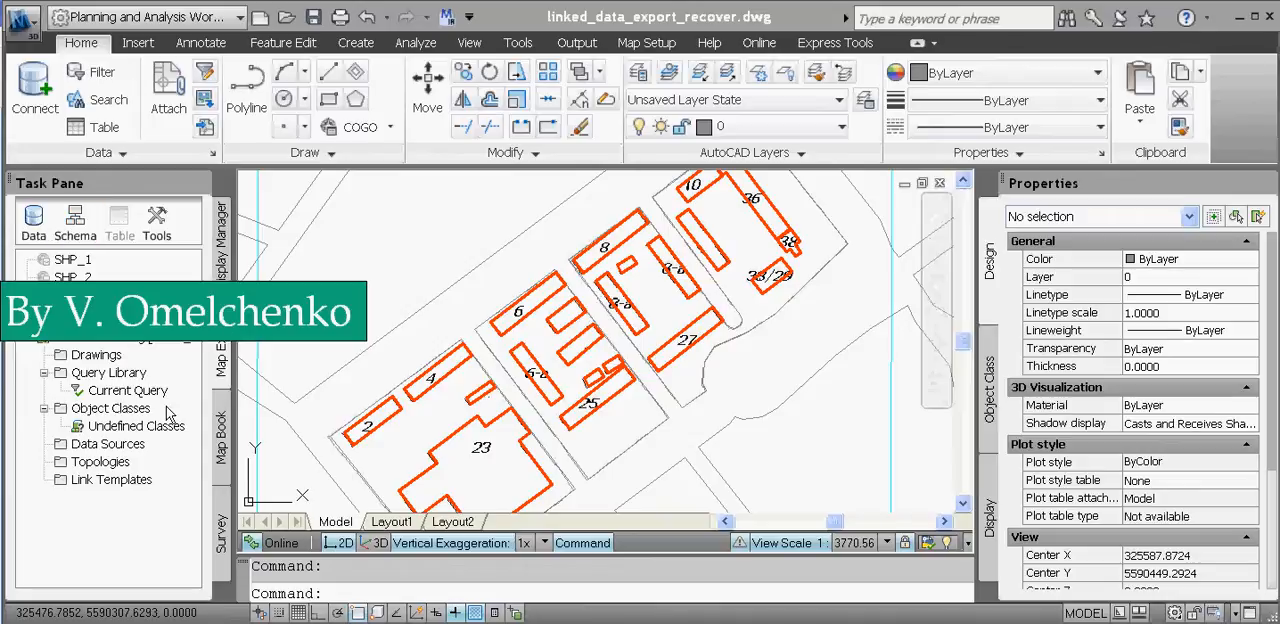
Start attaching a new data source from Map Explorer's Data Sources item
left_click(108, 443)
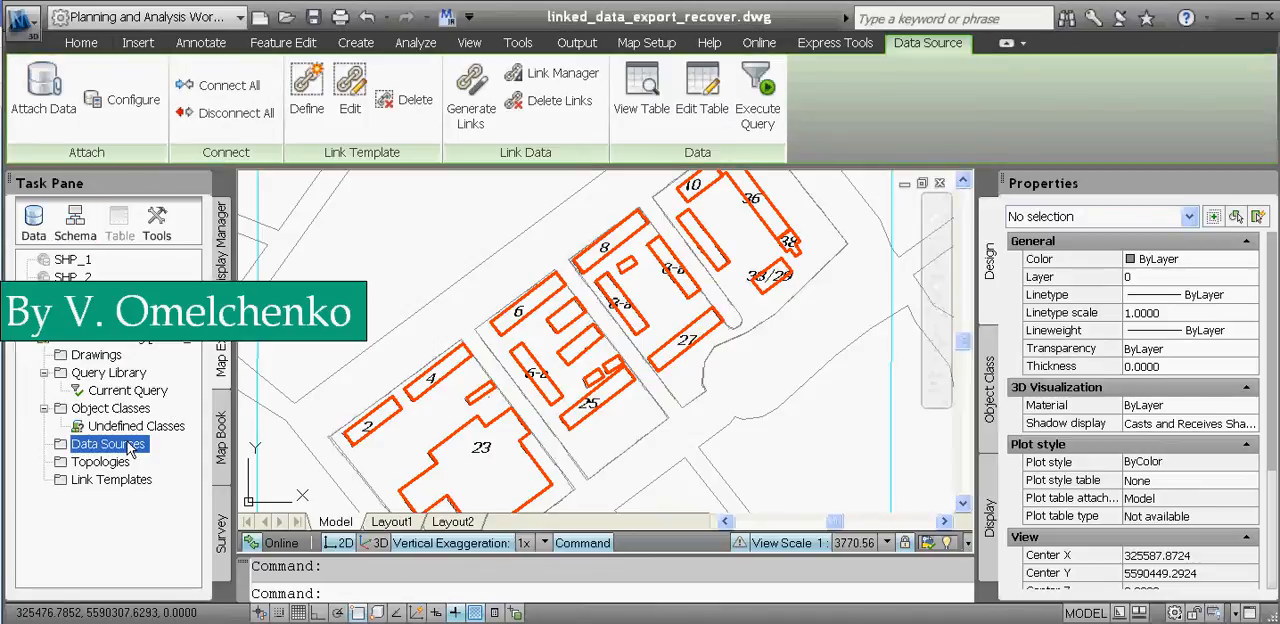
right_click(100, 443)
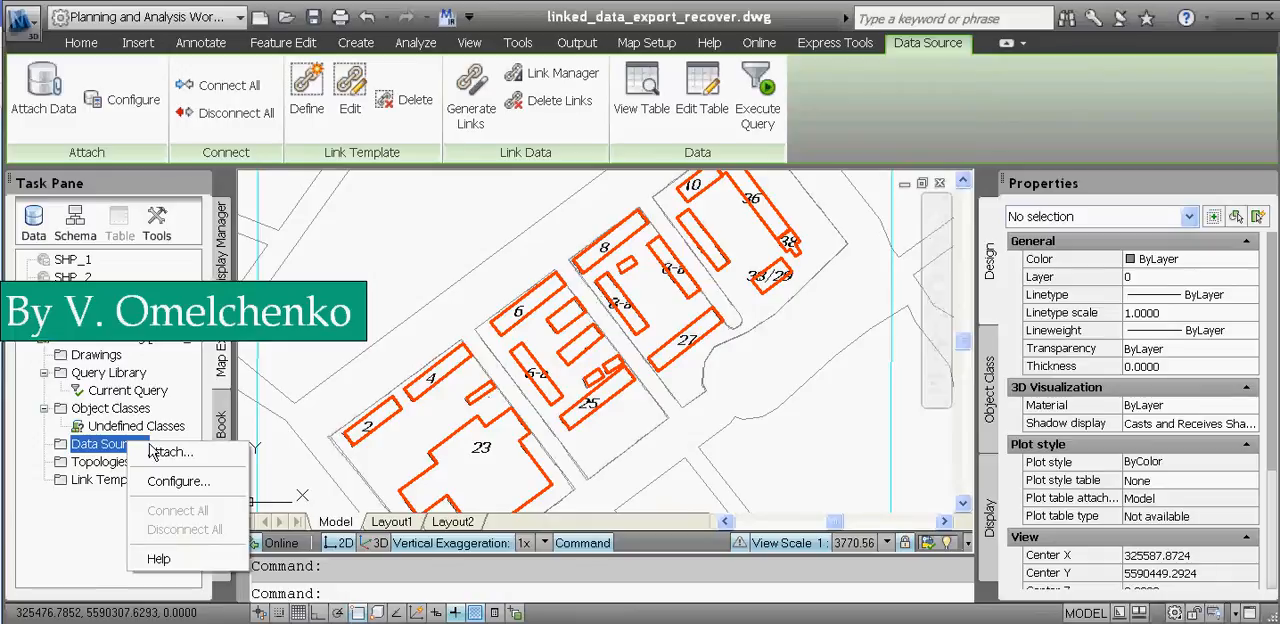
left_click(170, 451)
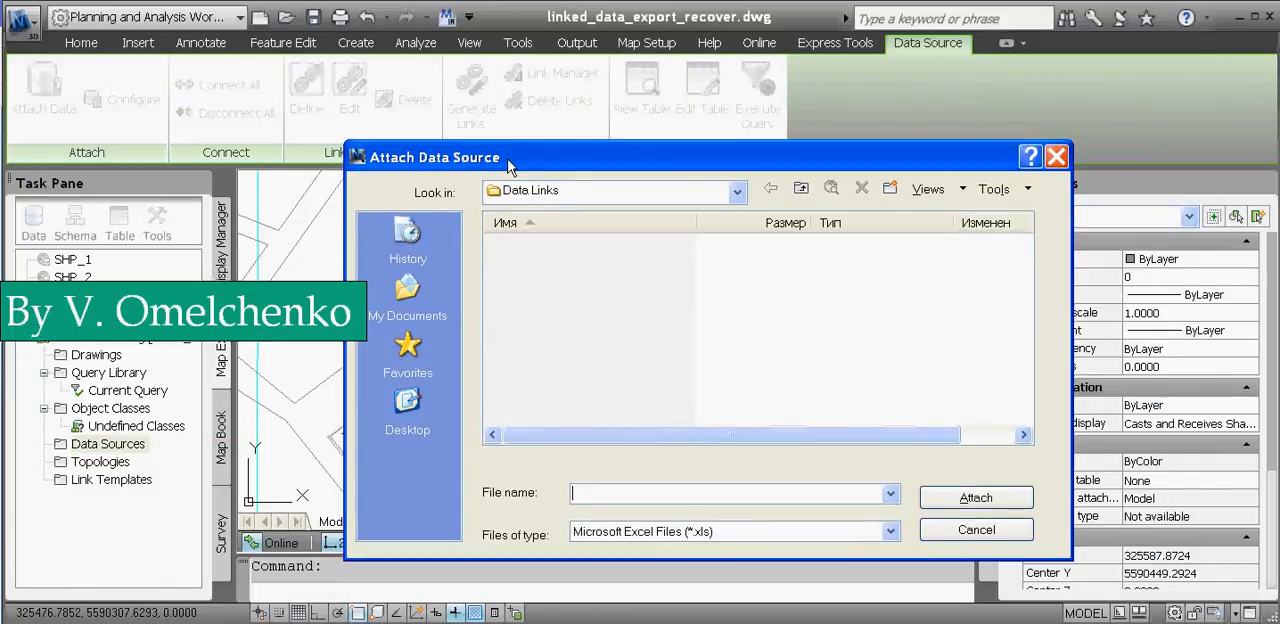
Attach building_info.xls from C:\my_own_tutorials as an Excel 97 data source
left_click(737, 190)
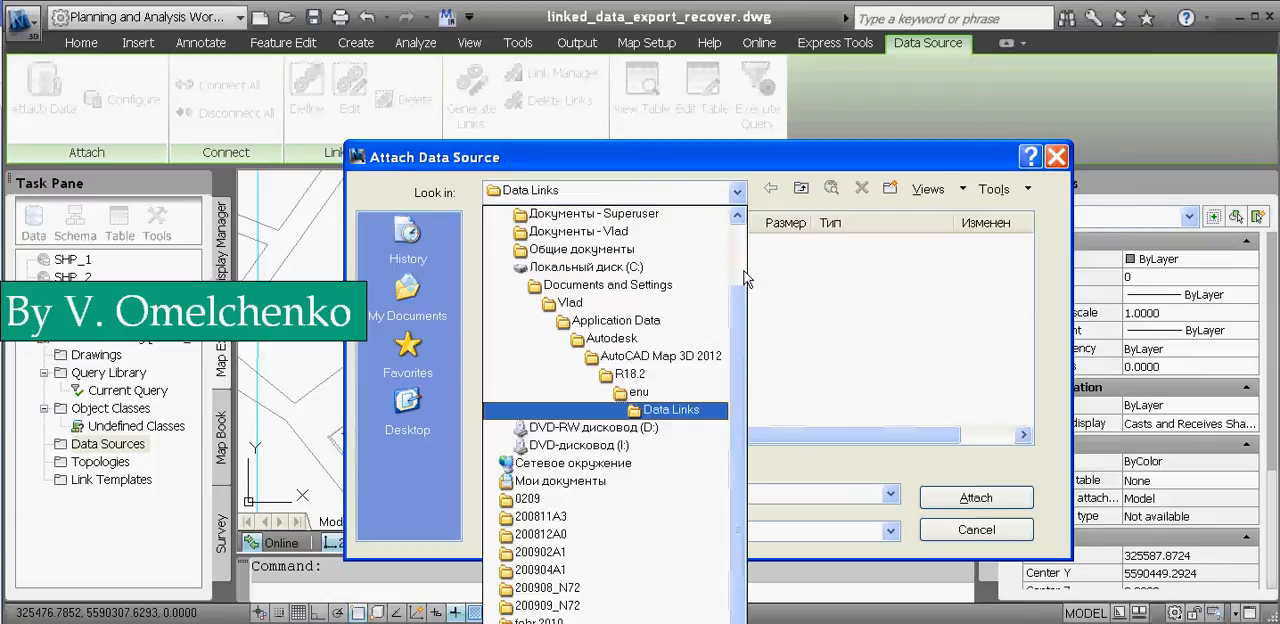
left_click(587, 302)
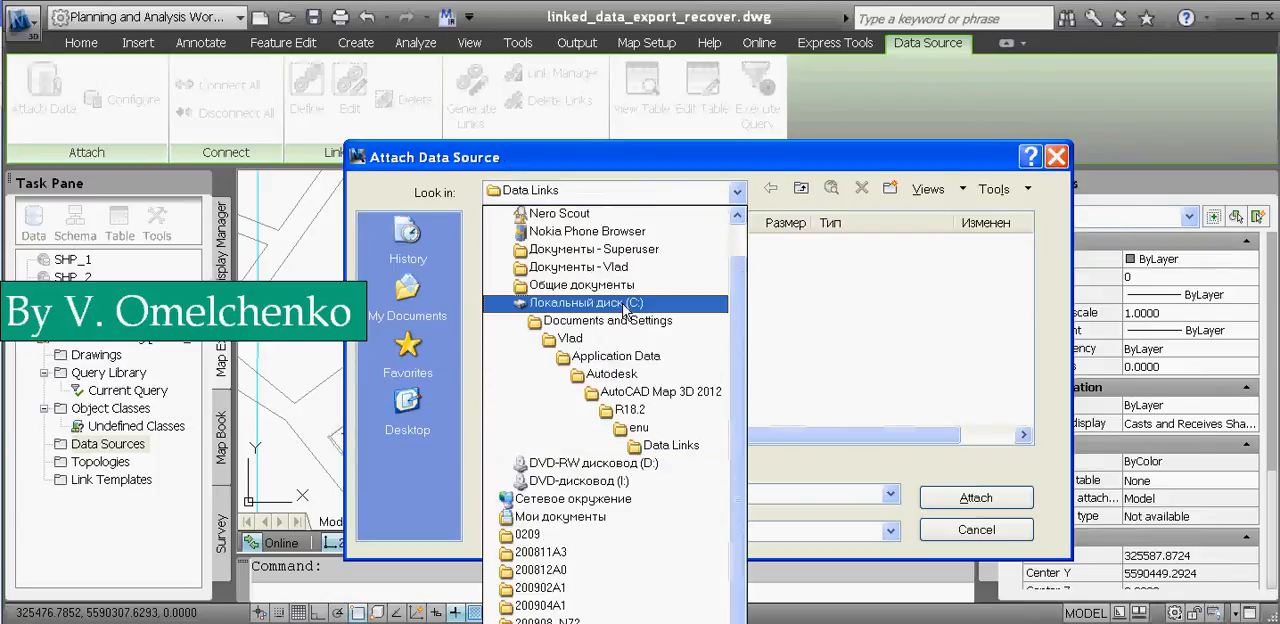
double_click(587, 303)
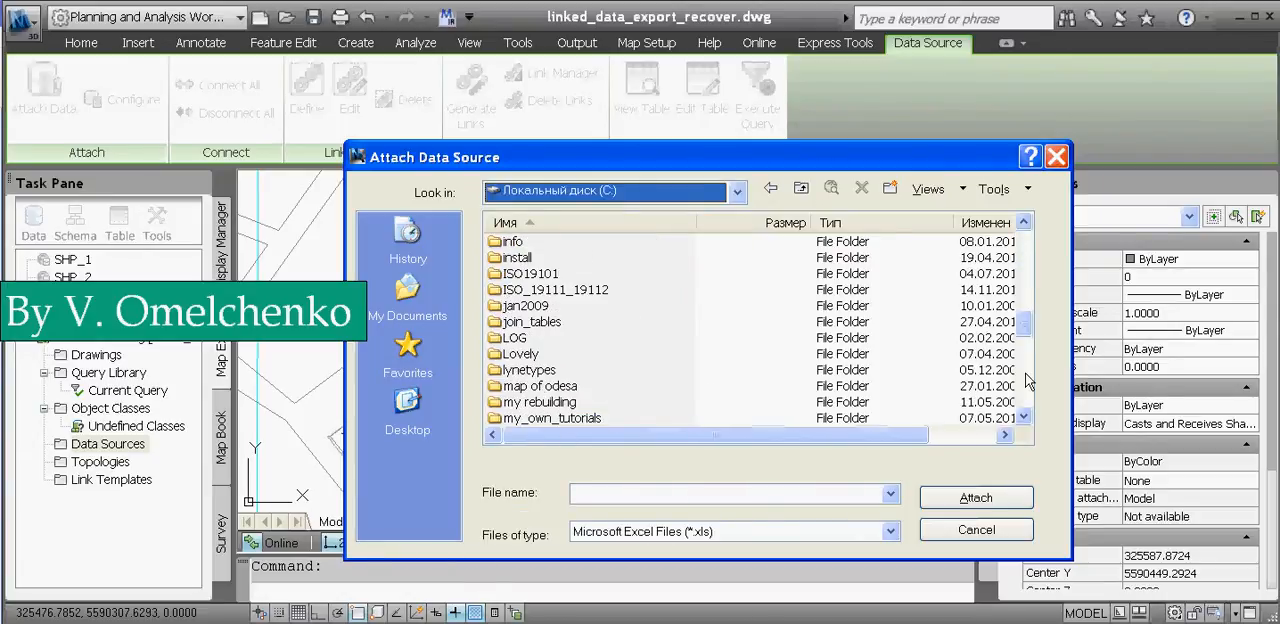
double_click(550, 418)
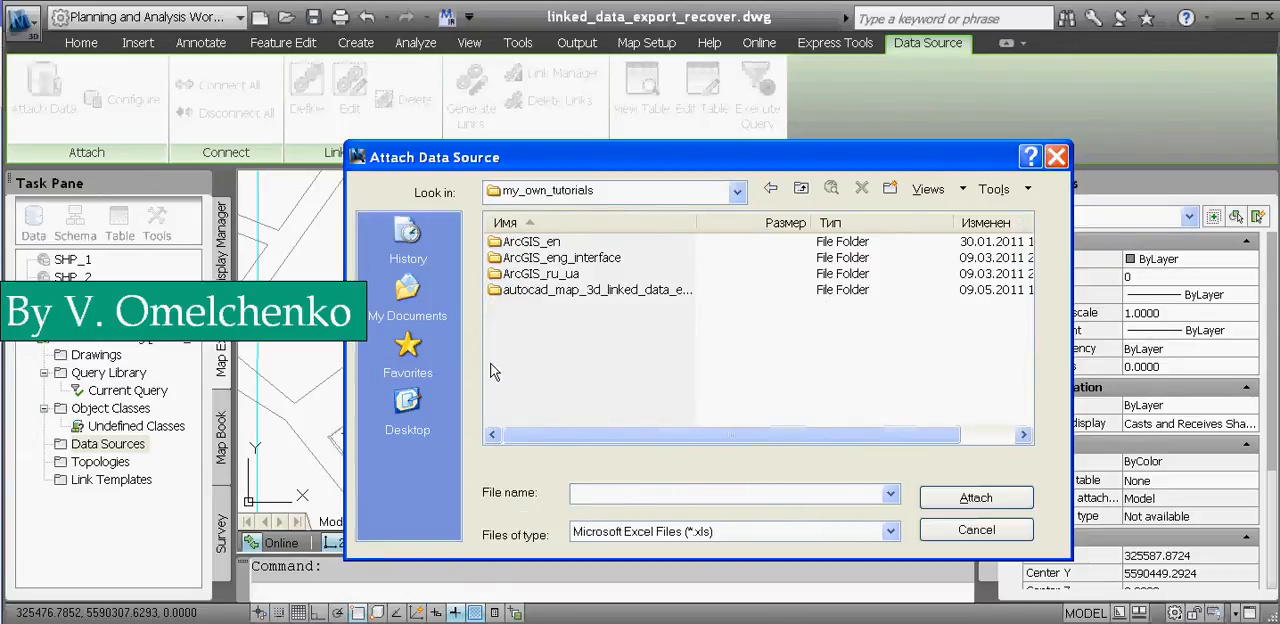
double_click(597, 289)
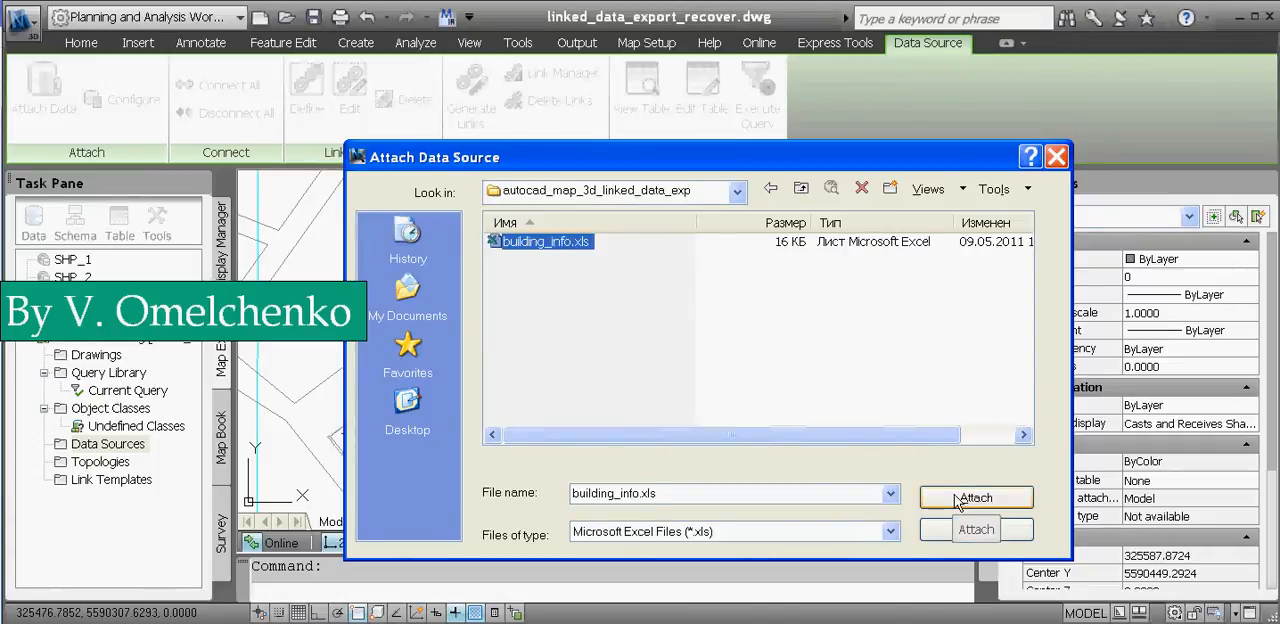
left_click(975, 497)
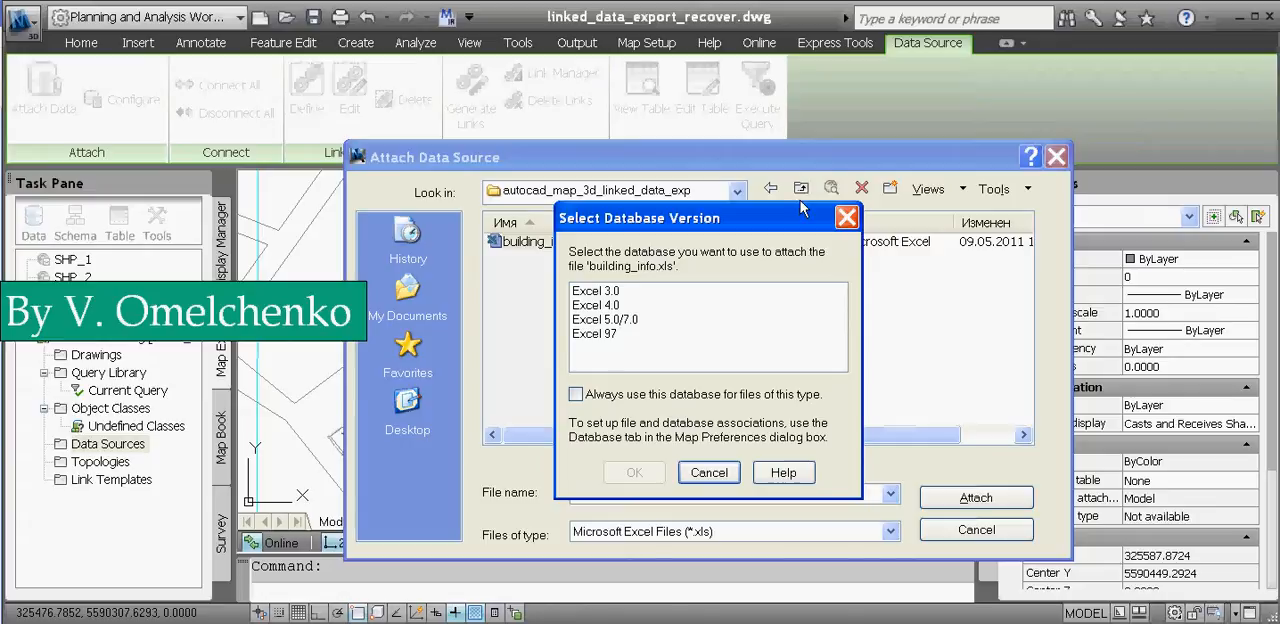
mouse_move(715, 192)
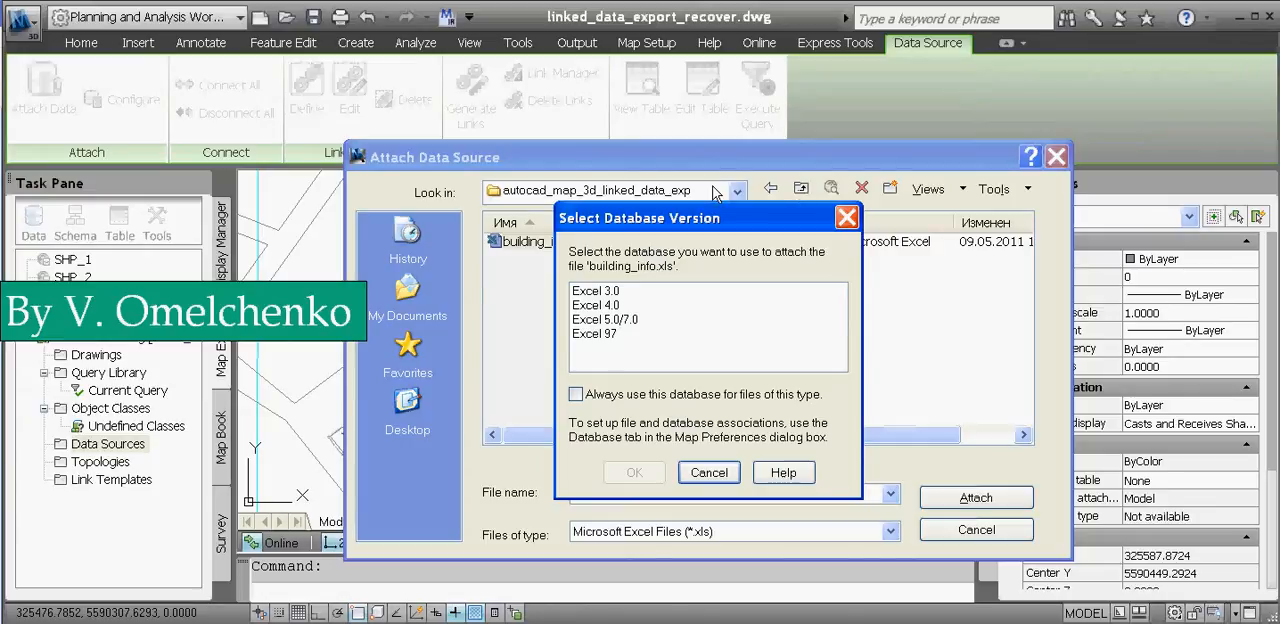
mouse_move(603, 340)
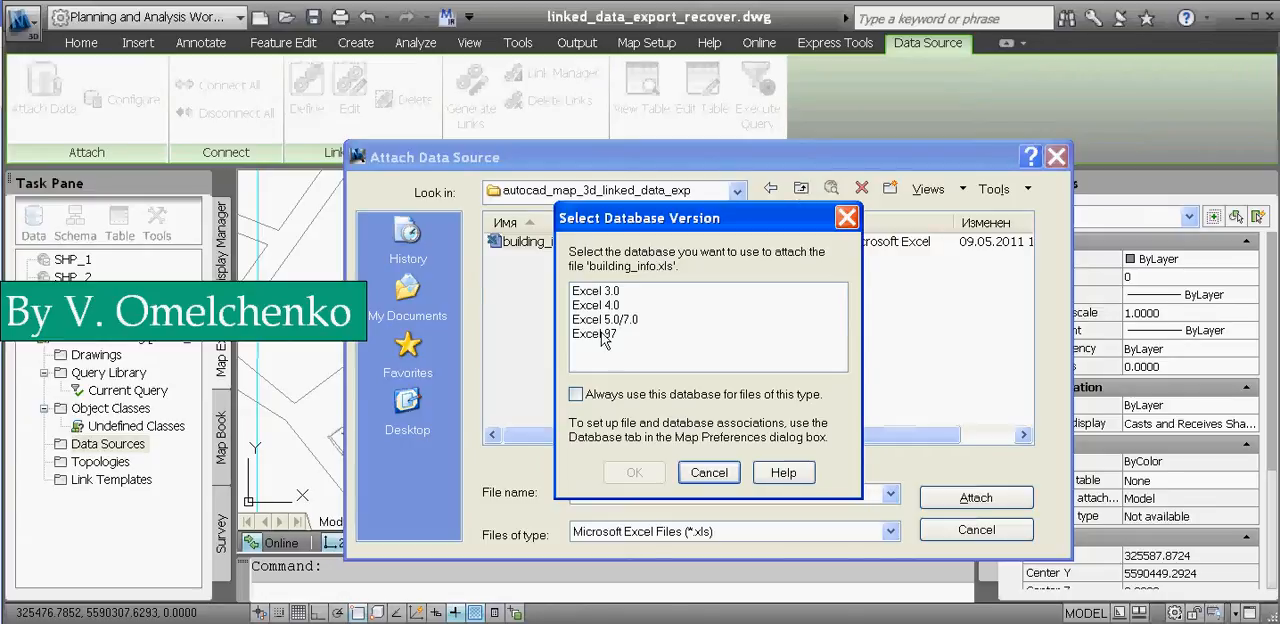
left_click(594, 333)
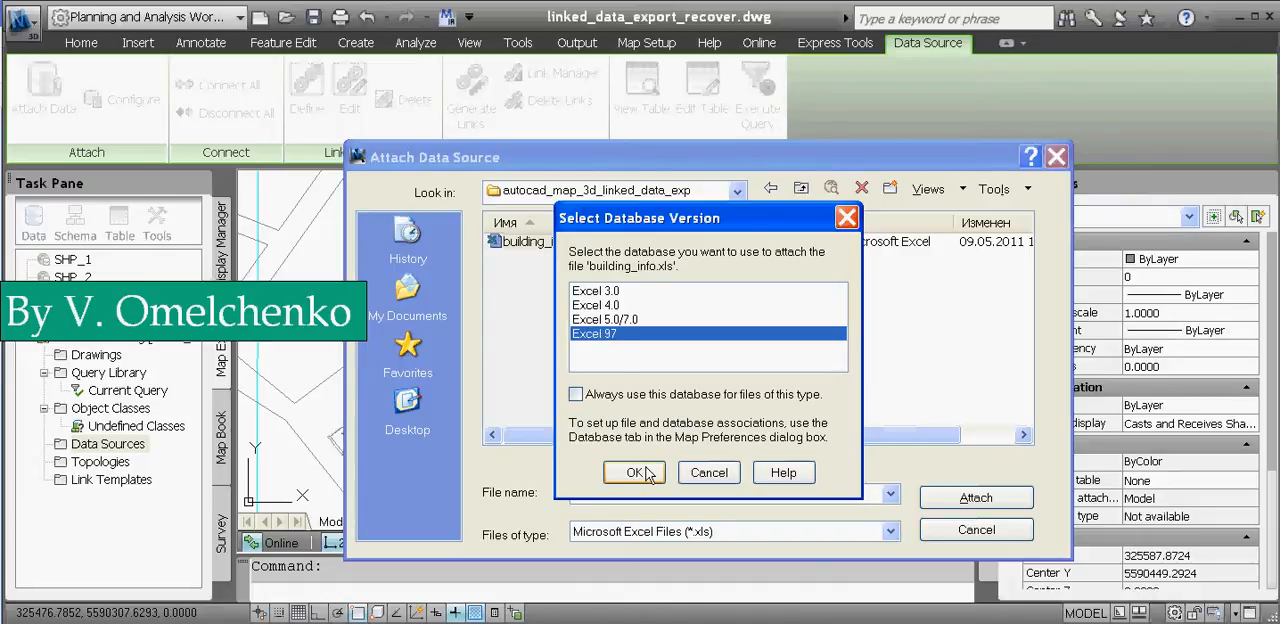
left_click(635, 472)
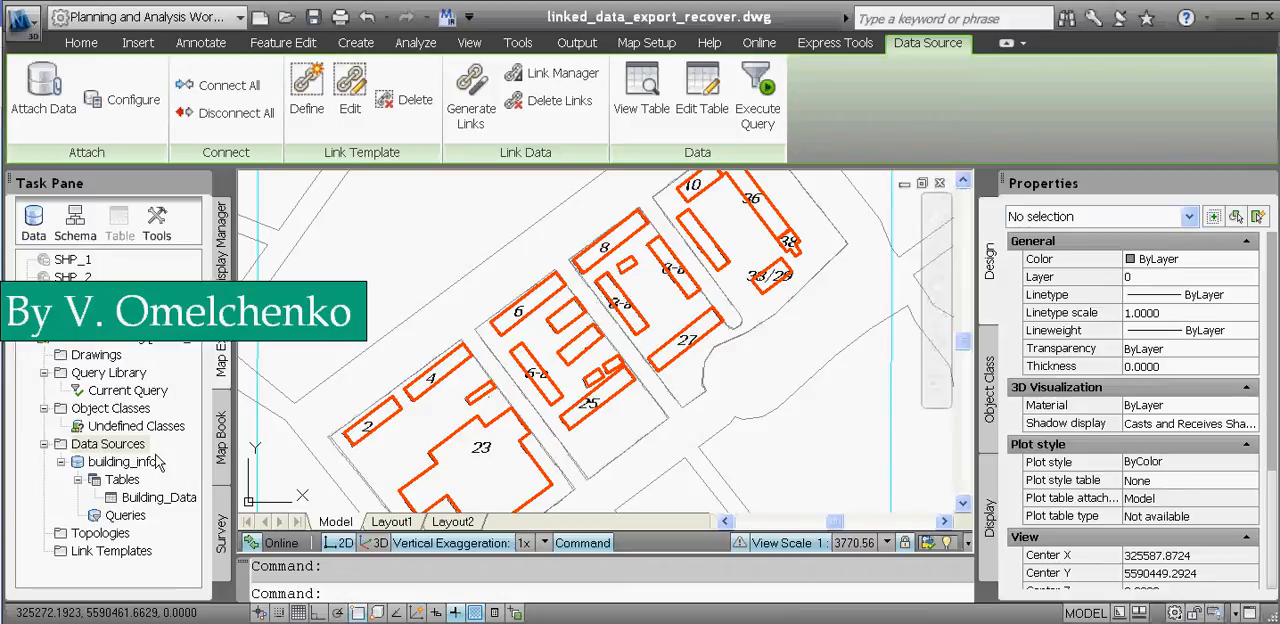
mouse_move(137, 488)
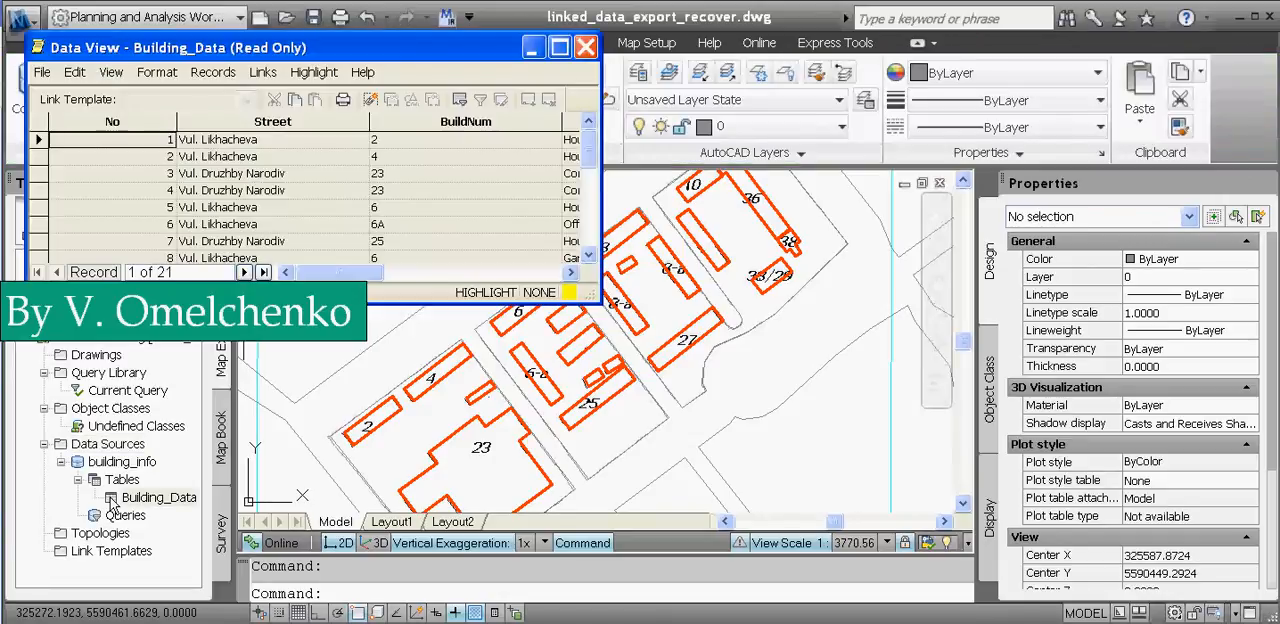
Reopen the Building_Data table in Data View and begin defining a link template
left_click(586, 47)
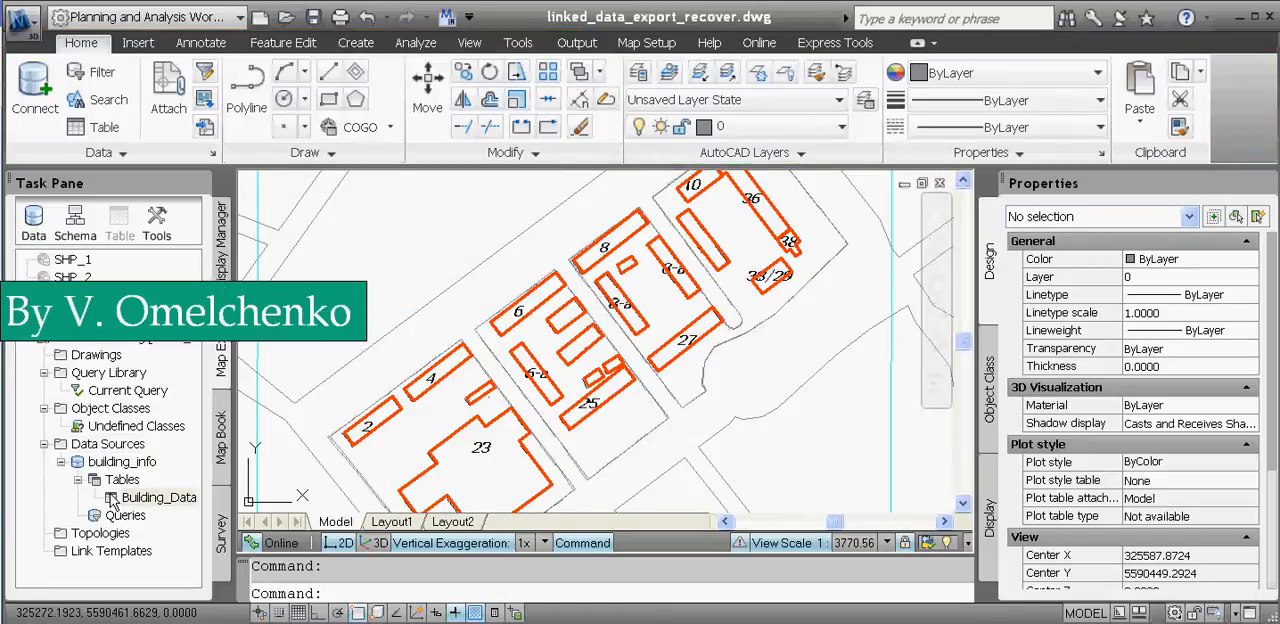
double_click(157, 497)
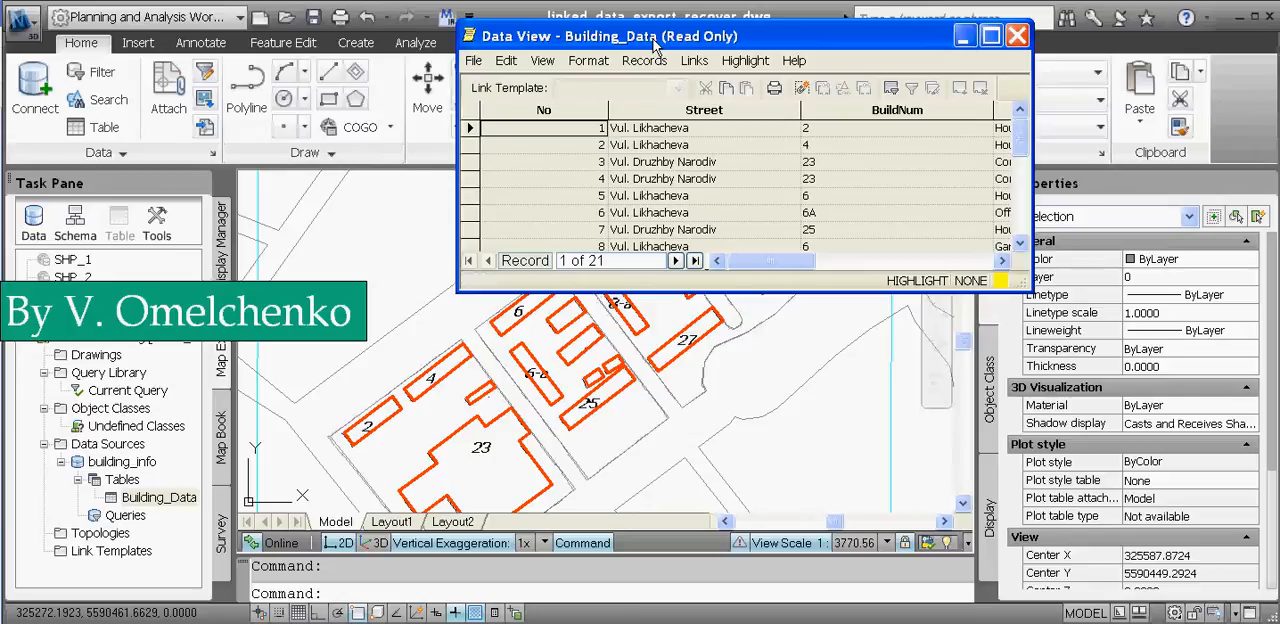
mouse_move(470, 135)
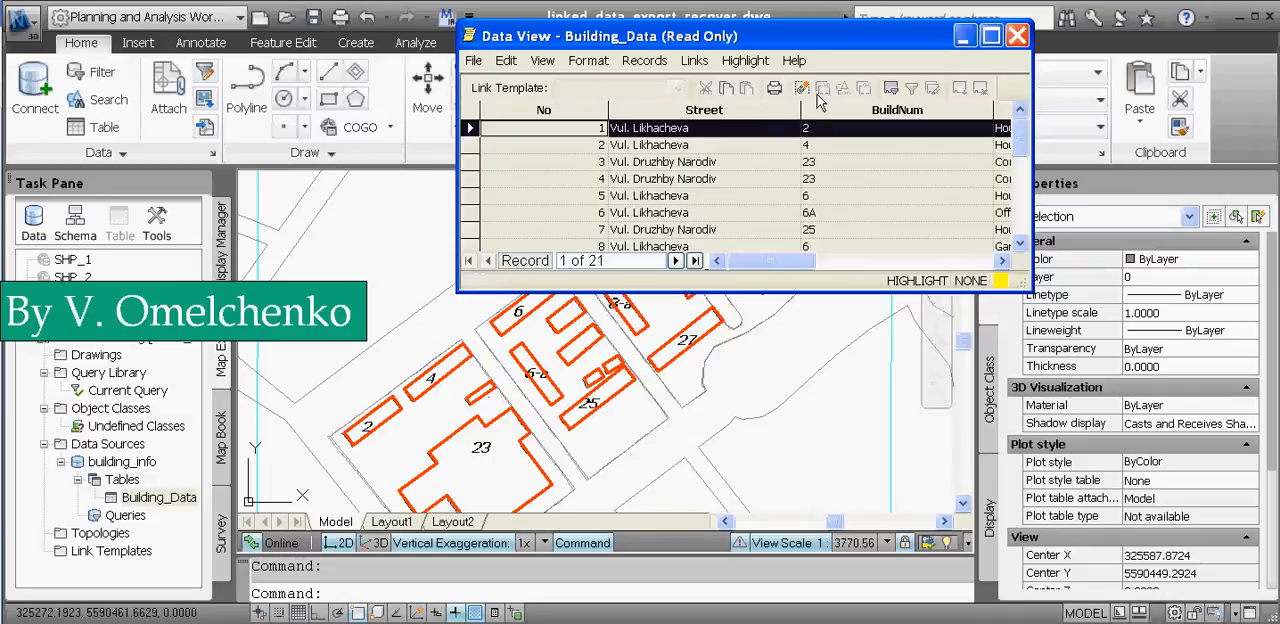
mouse_move(801, 88)
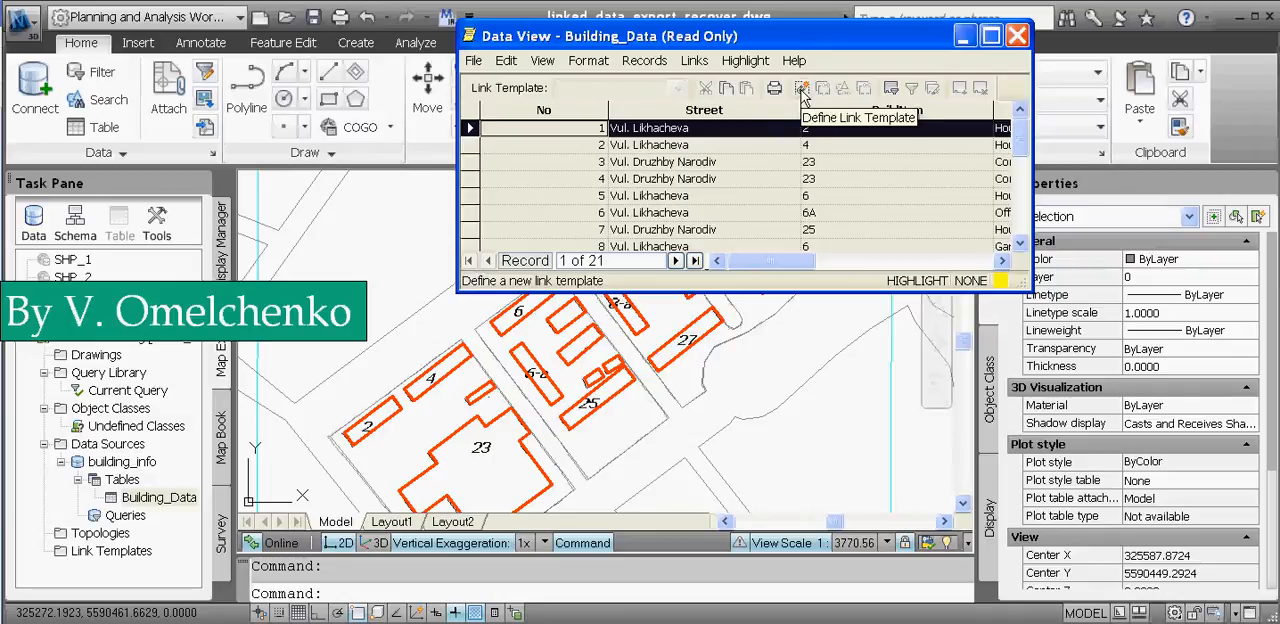
left_click(802, 88)
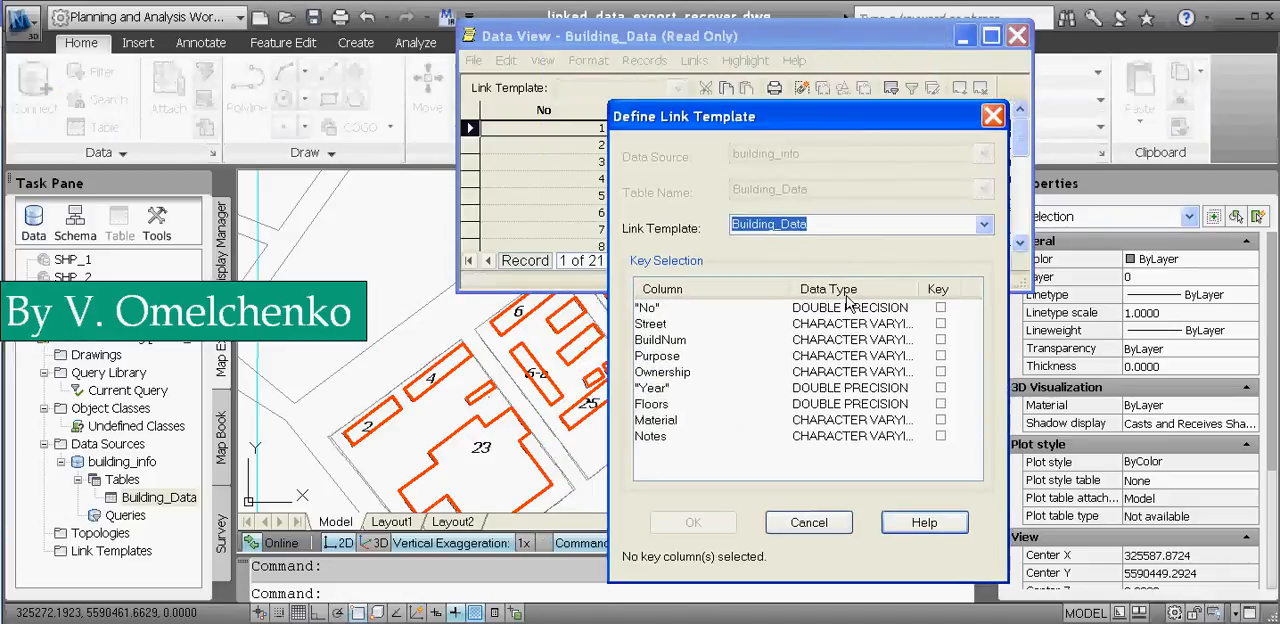
Create the link template keyed on No, then link records 1 and 5 to building outlines
left_click(939, 307)
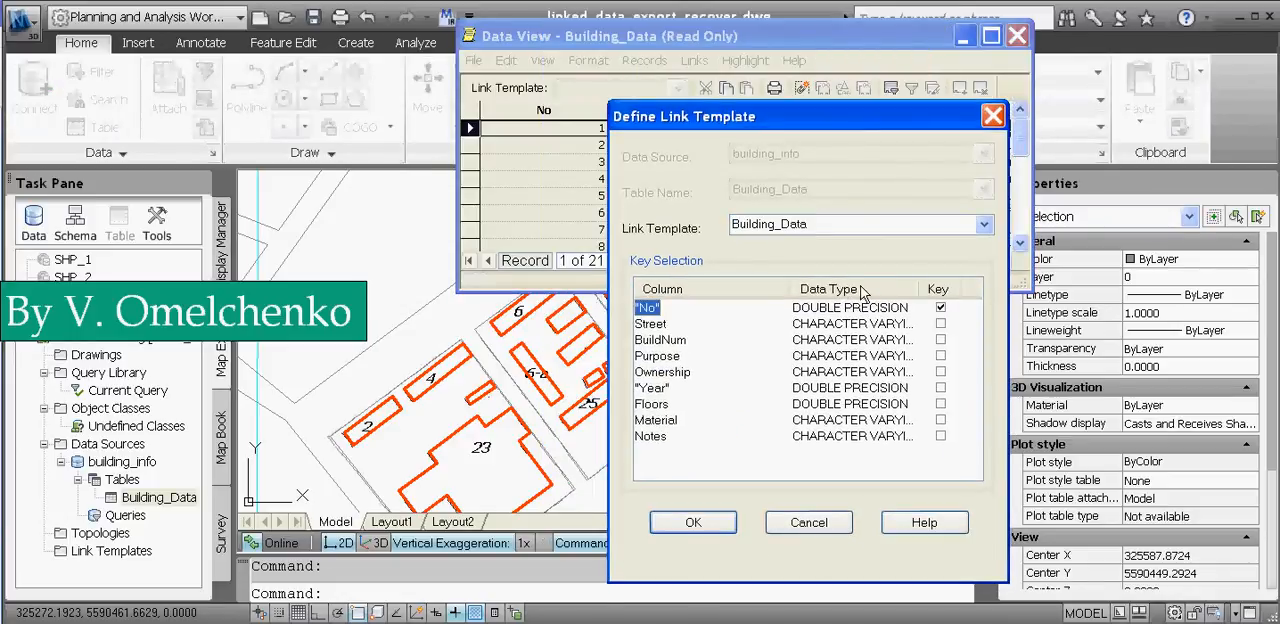
mouse_move(673, 315)
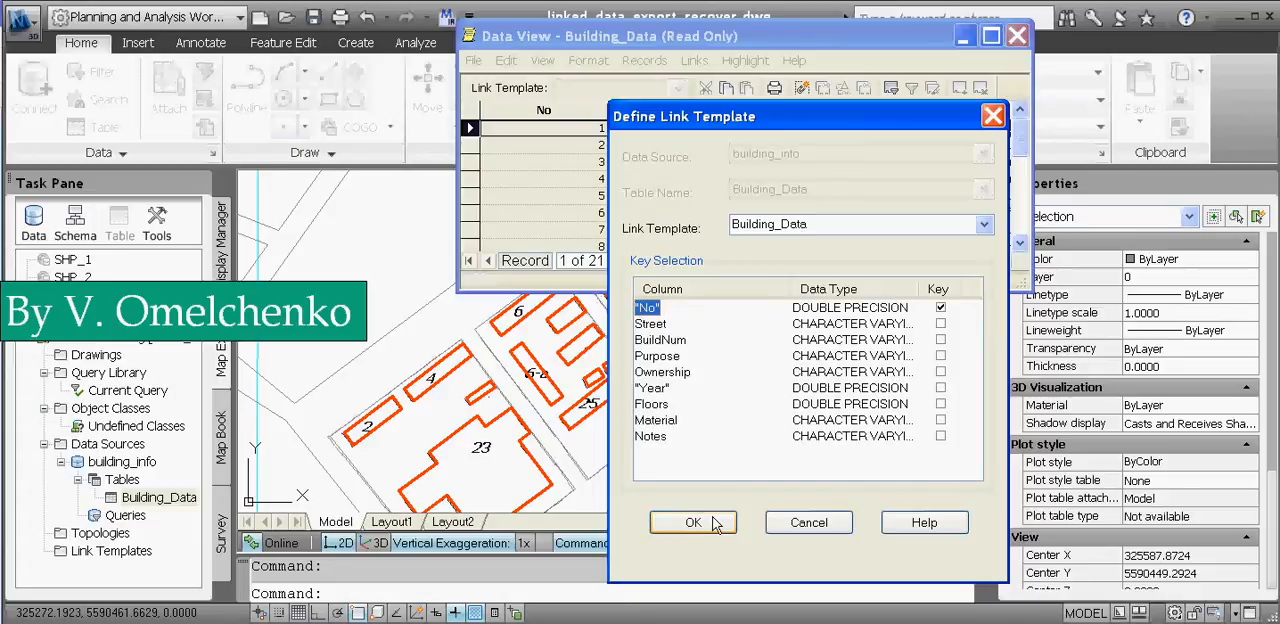
left_click(693, 522)
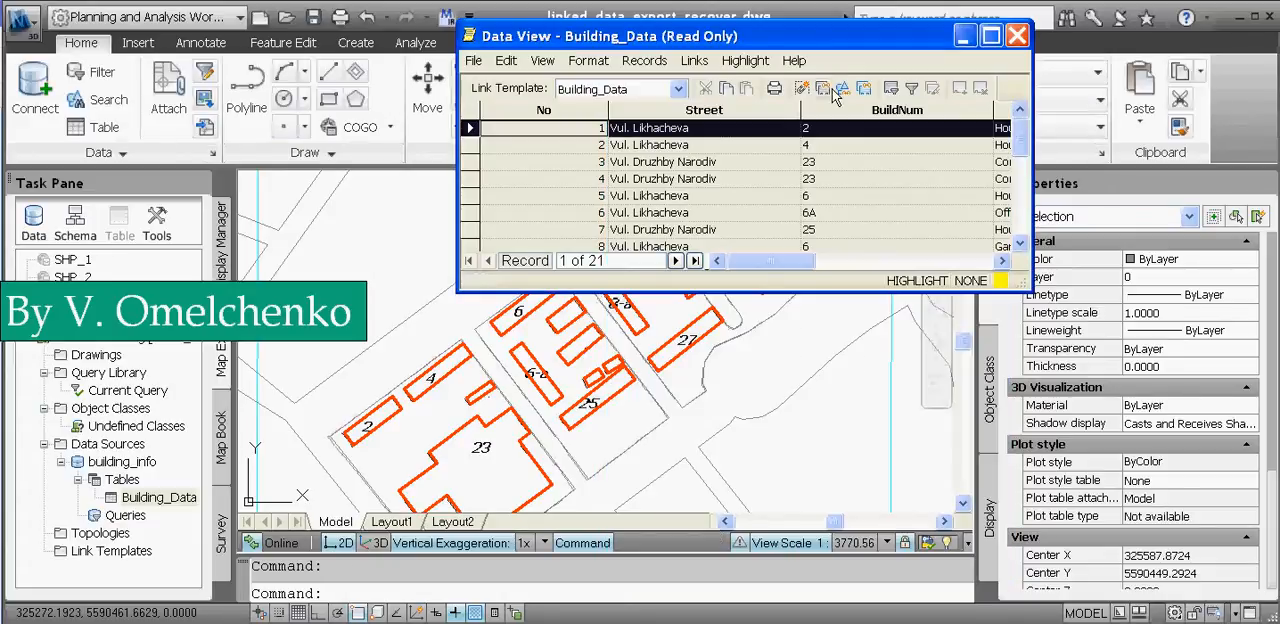
mouse_move(820, 92)
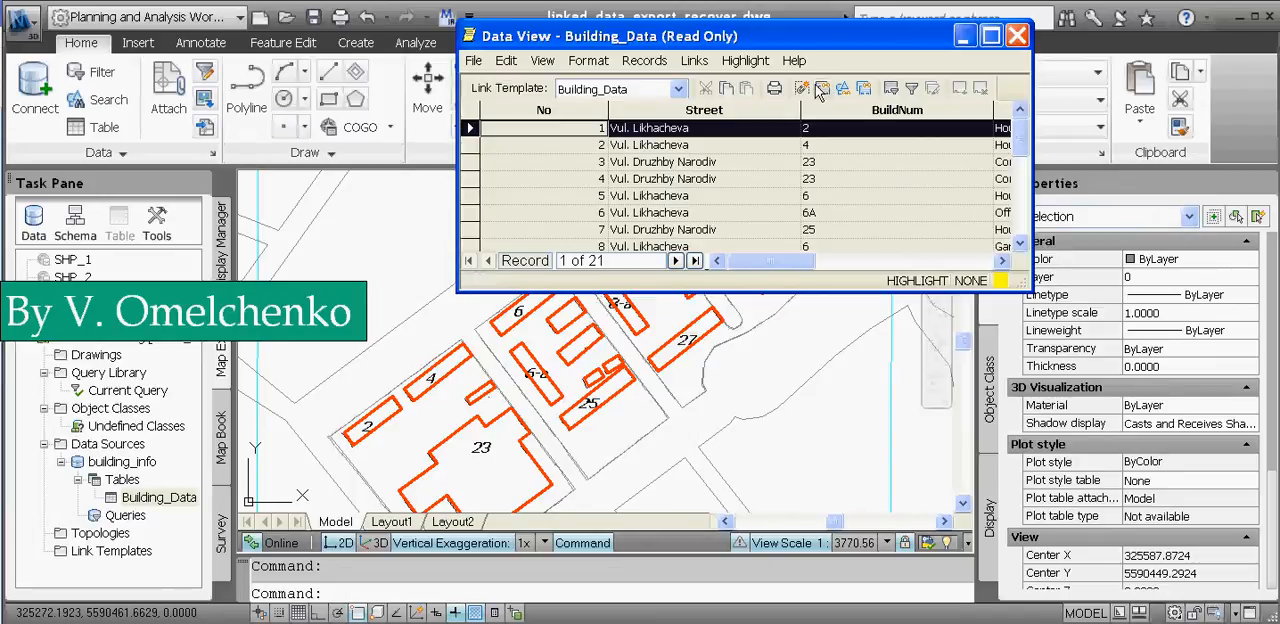
mouse_move(815, 100)
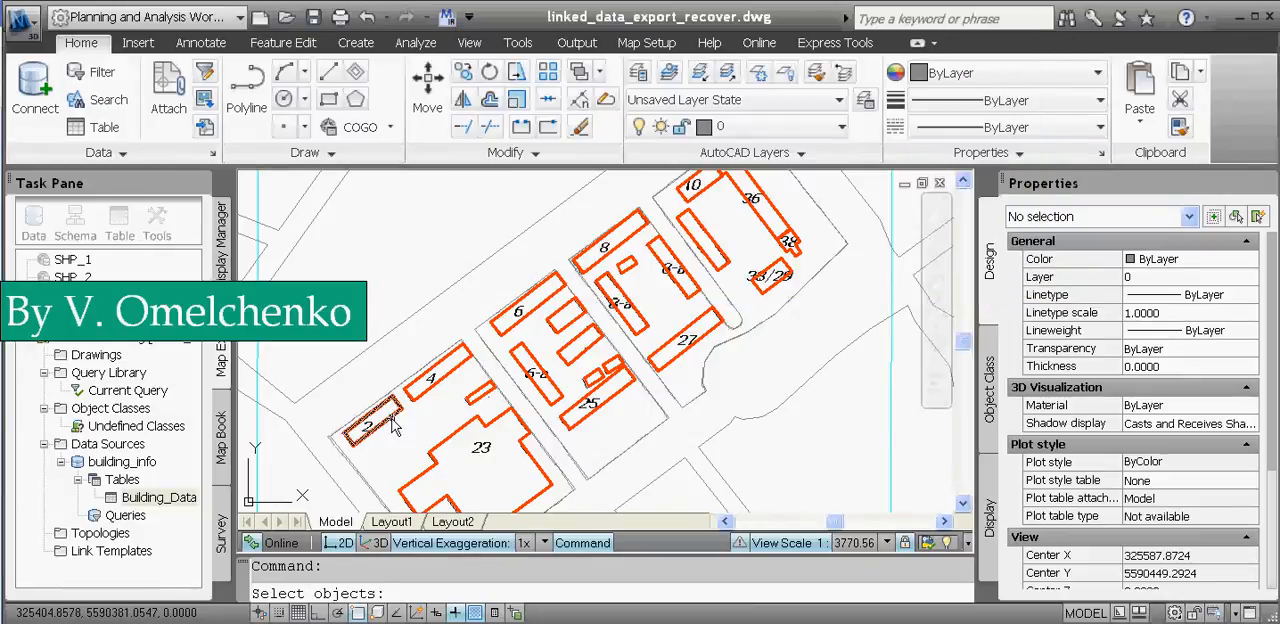
left_click(370, 420)
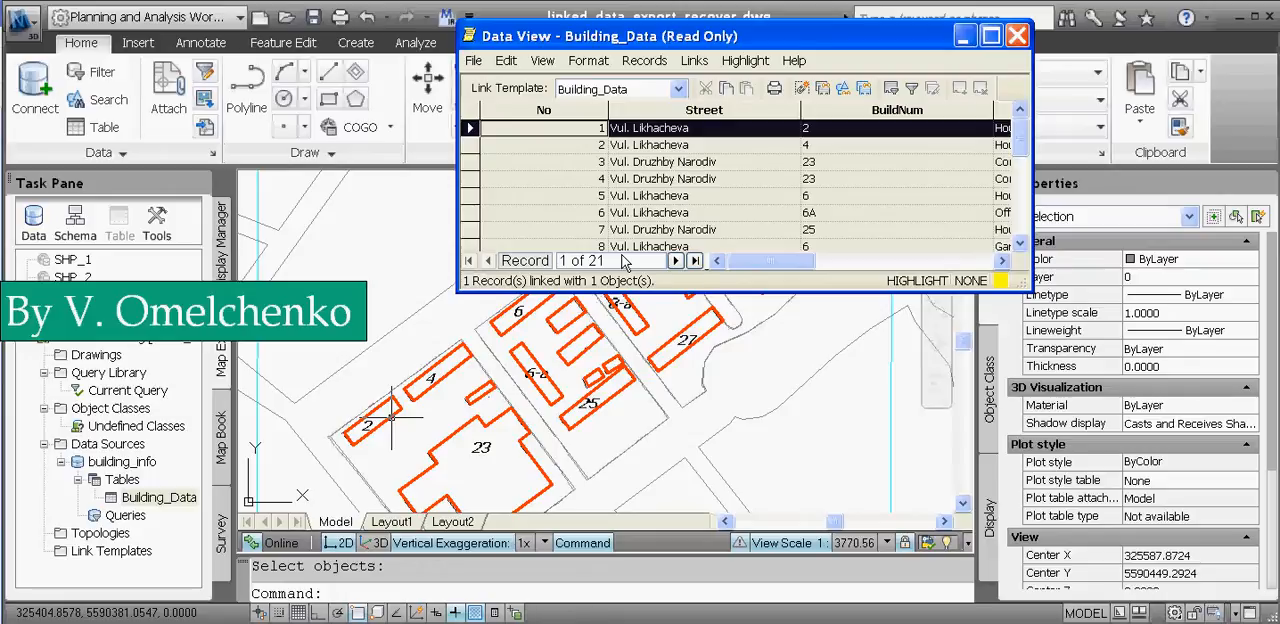
mouse_move(335, 458)
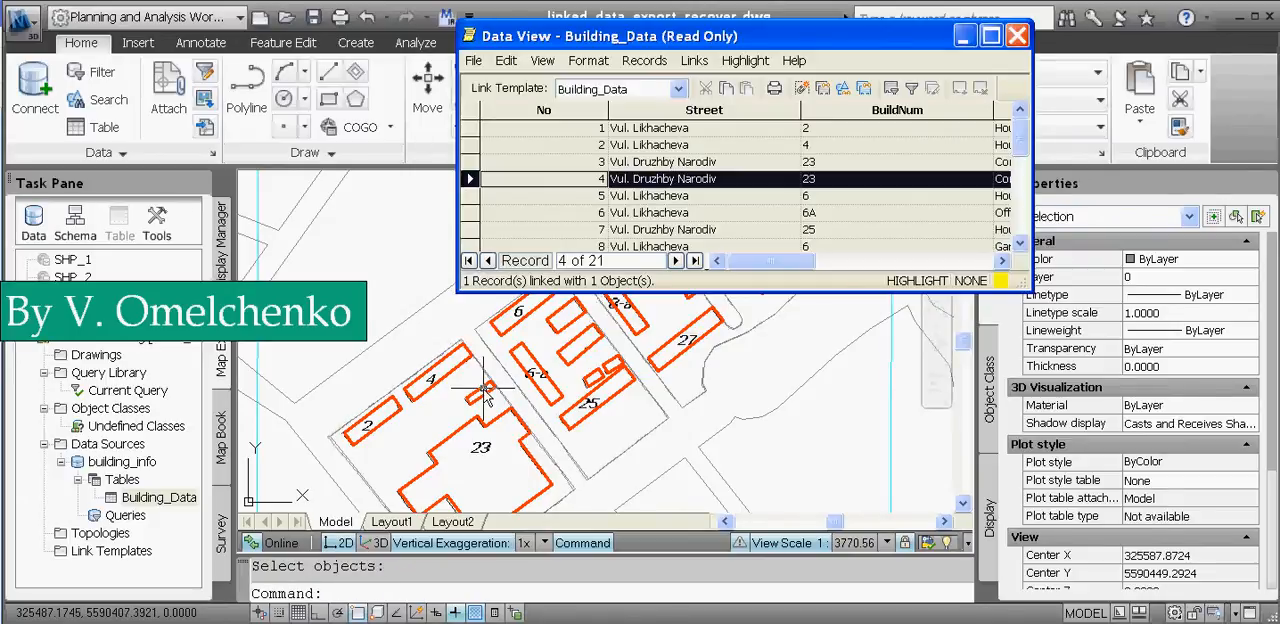
left_click(695, 260)
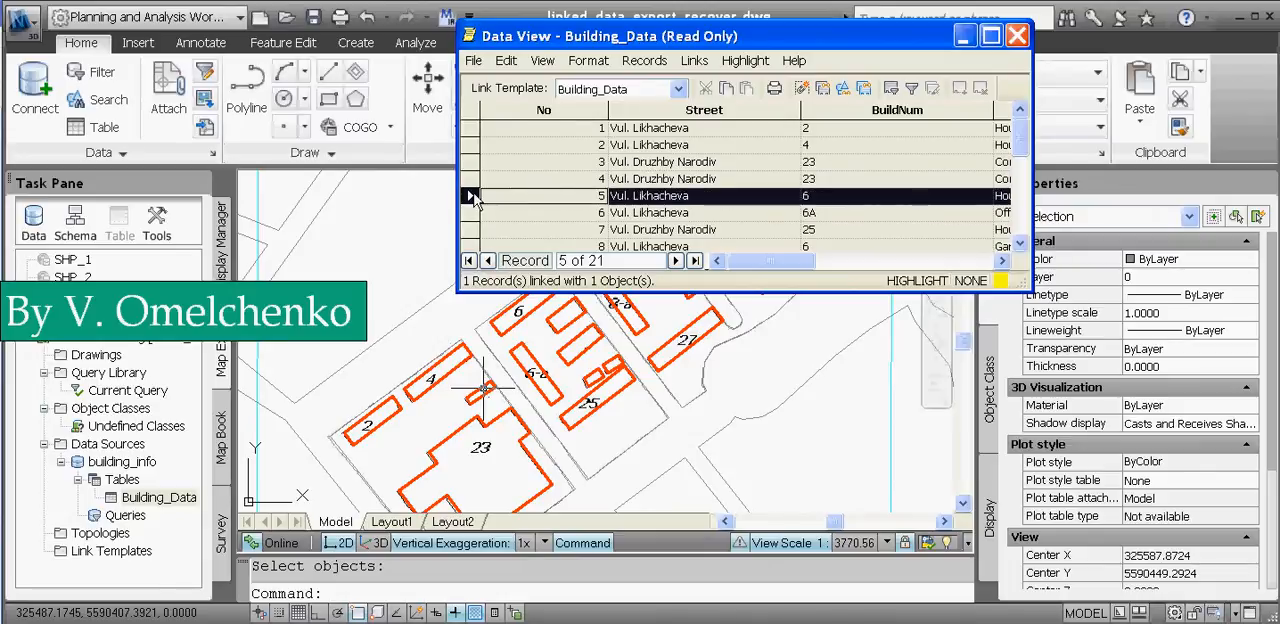
left_click(1017, 35)
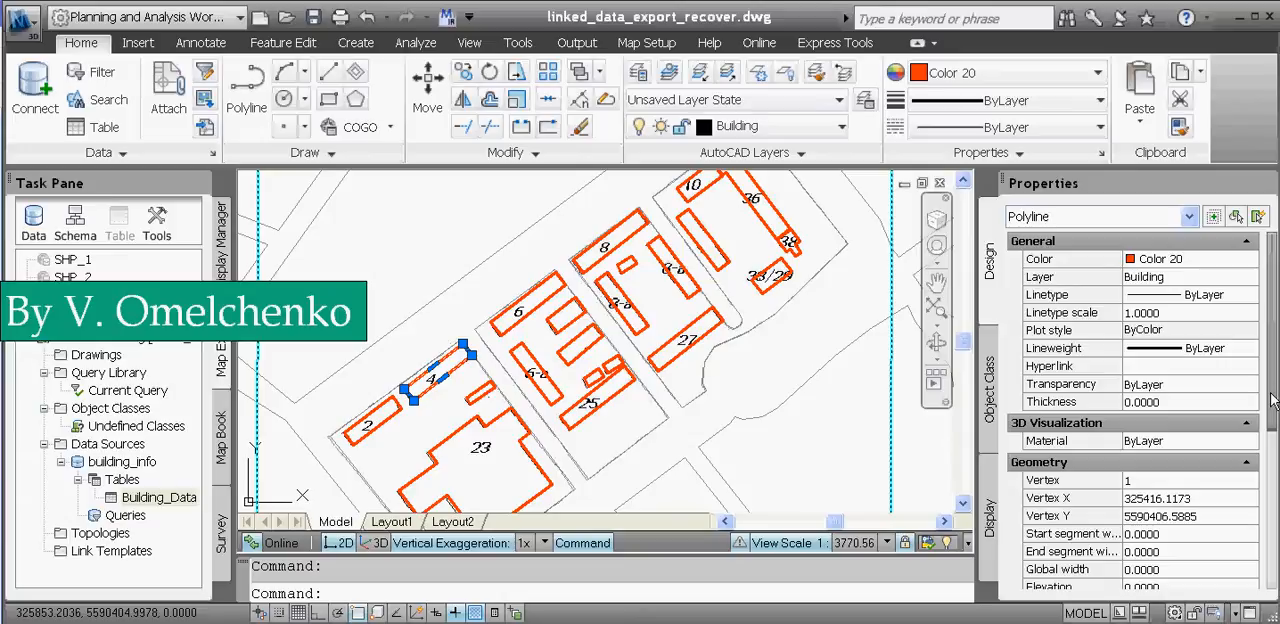
scroll("down", 3)
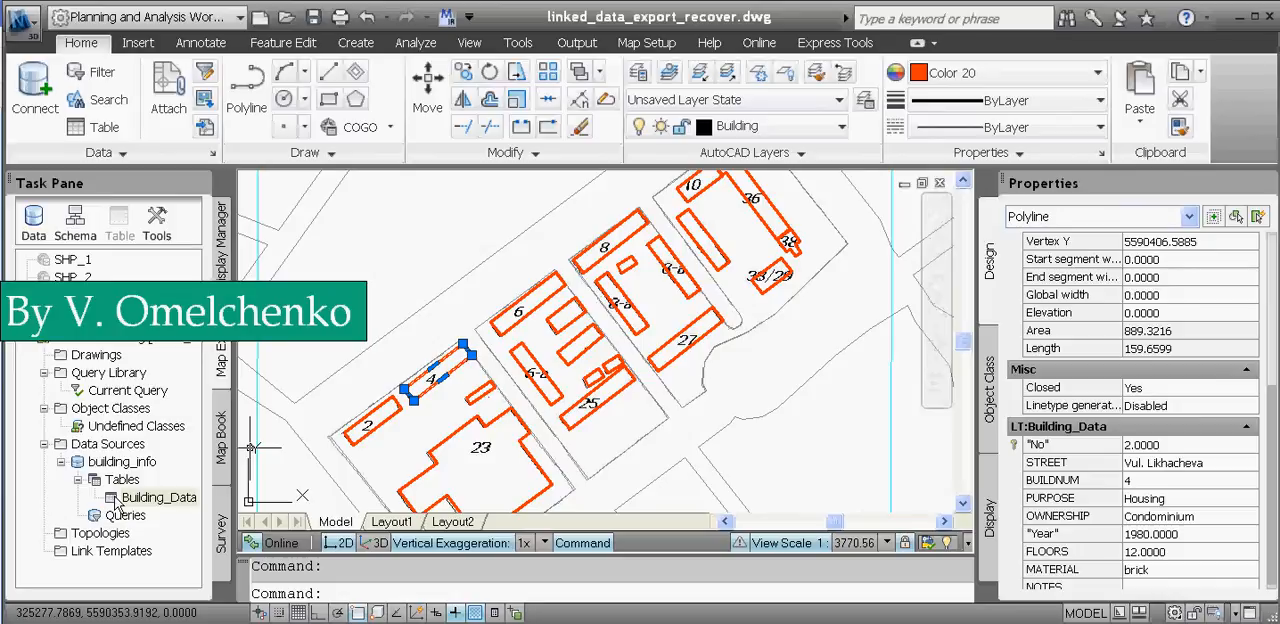
Reopen the Building_Data table view from the Task Pane
double_click(158, 497)
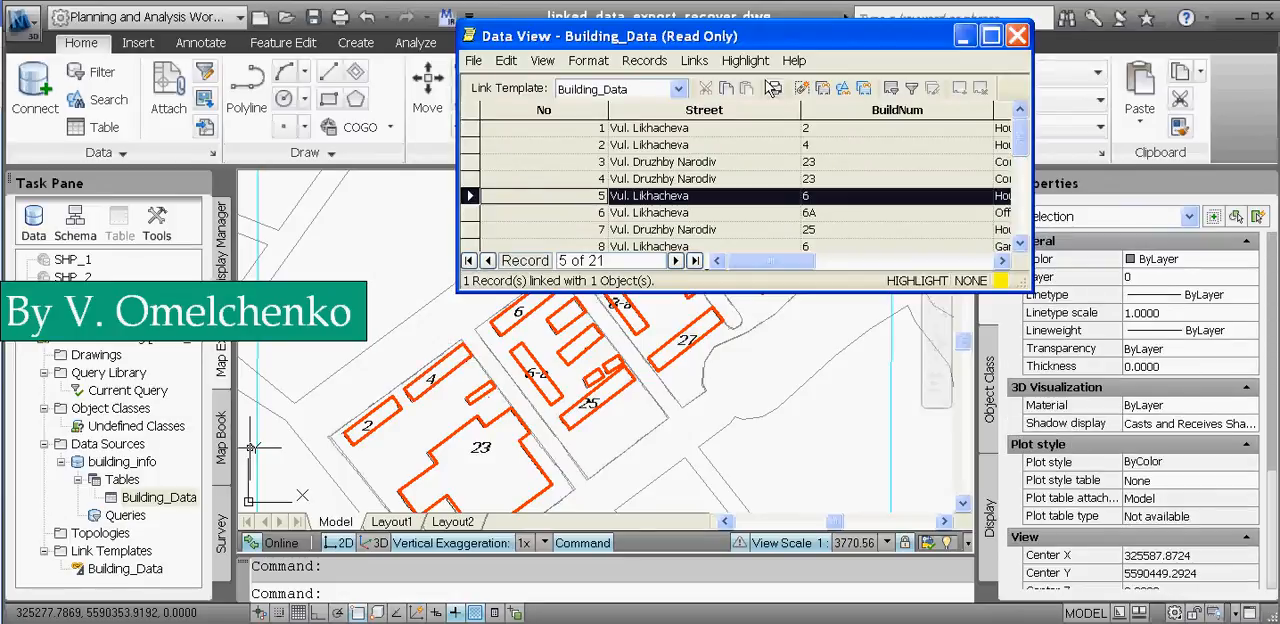
mouse_move(773, 88)
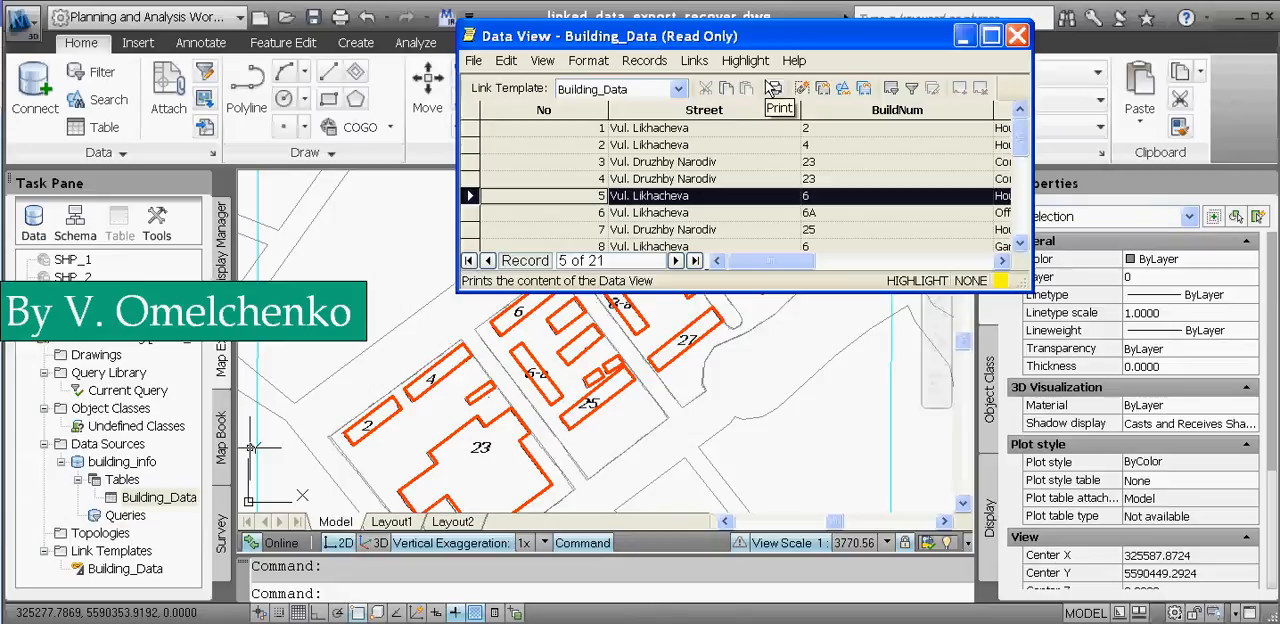
mouse_move(773, 88)
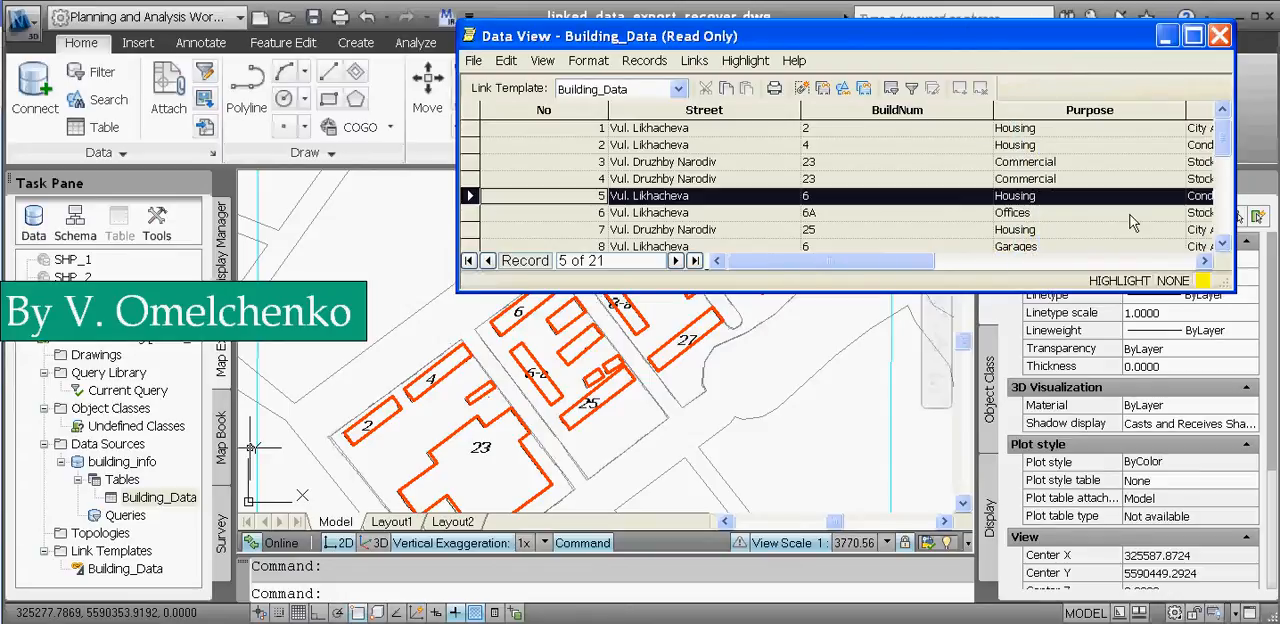
mouse_move(1000, 125)
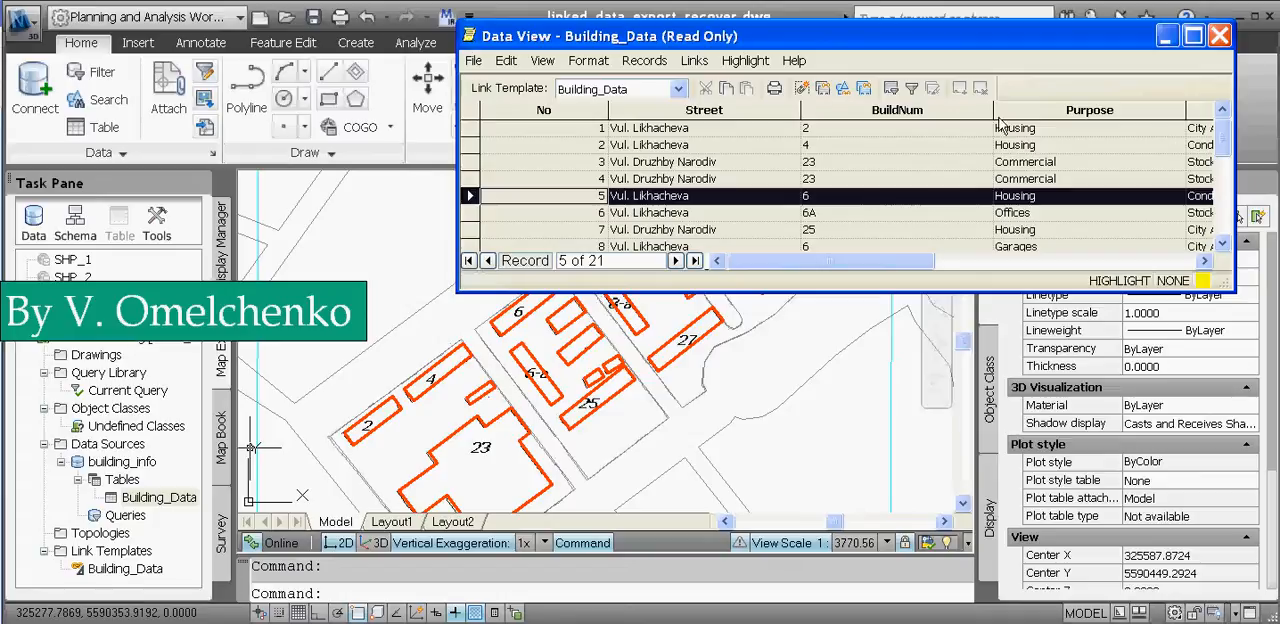
mouse_move(1093, 89)
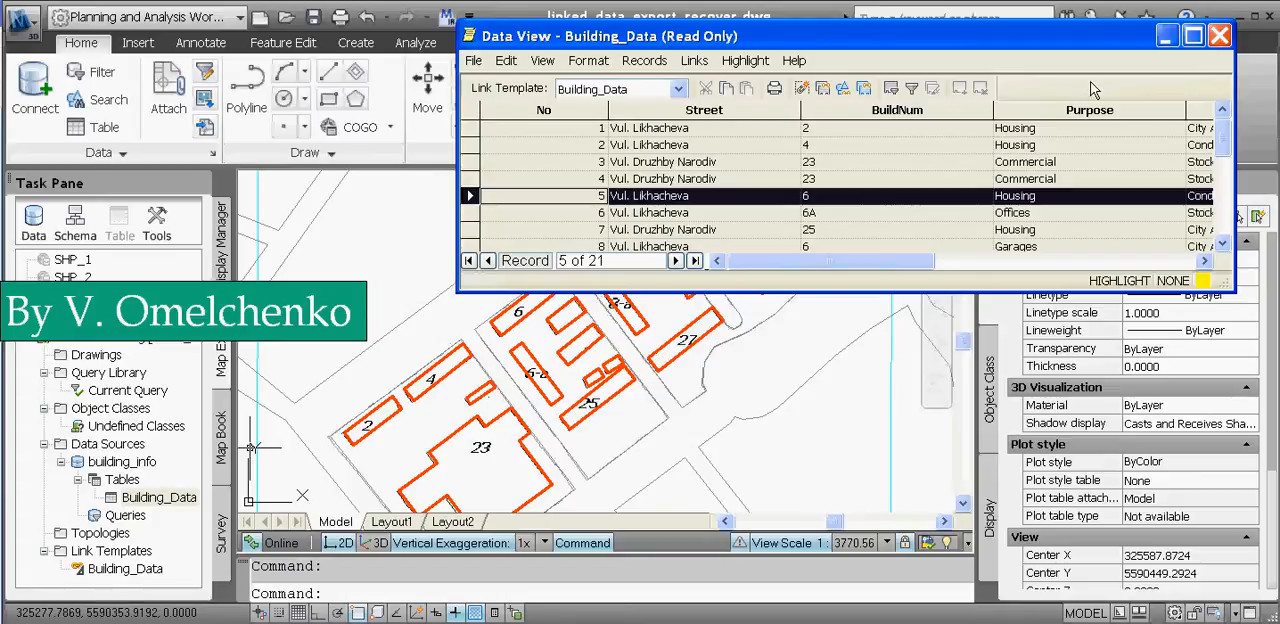
mouse_move(890, 88)
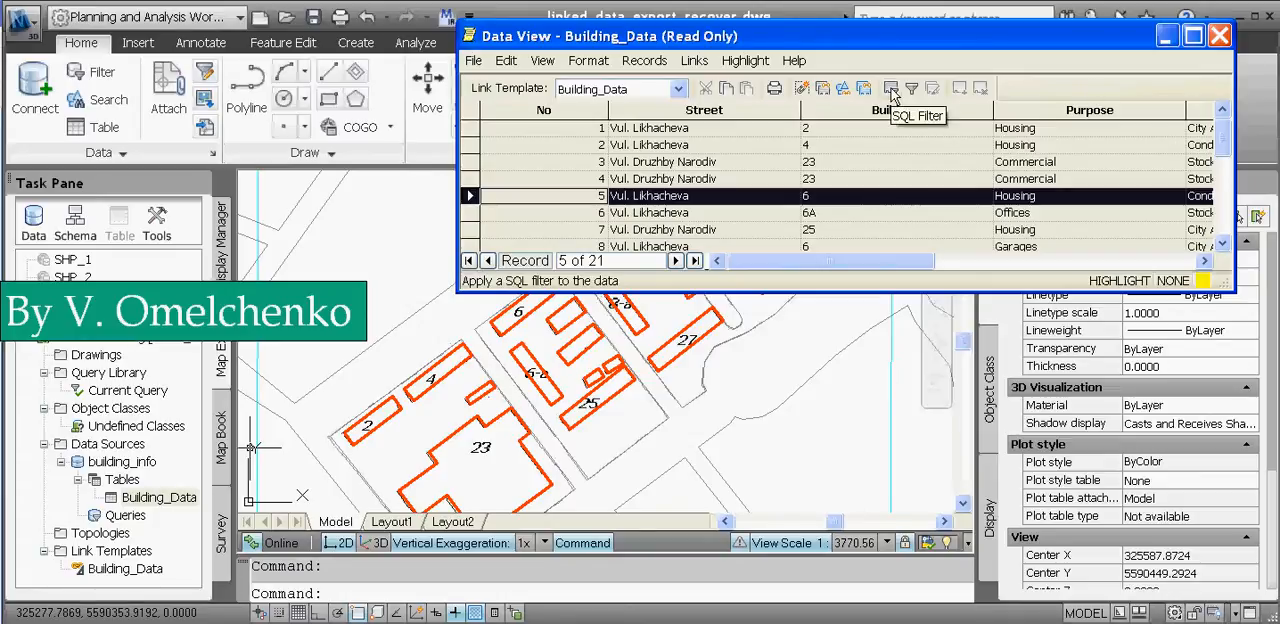
Filter the Building_Data table on Purpose equal to Commercial
left_click(890, 88)
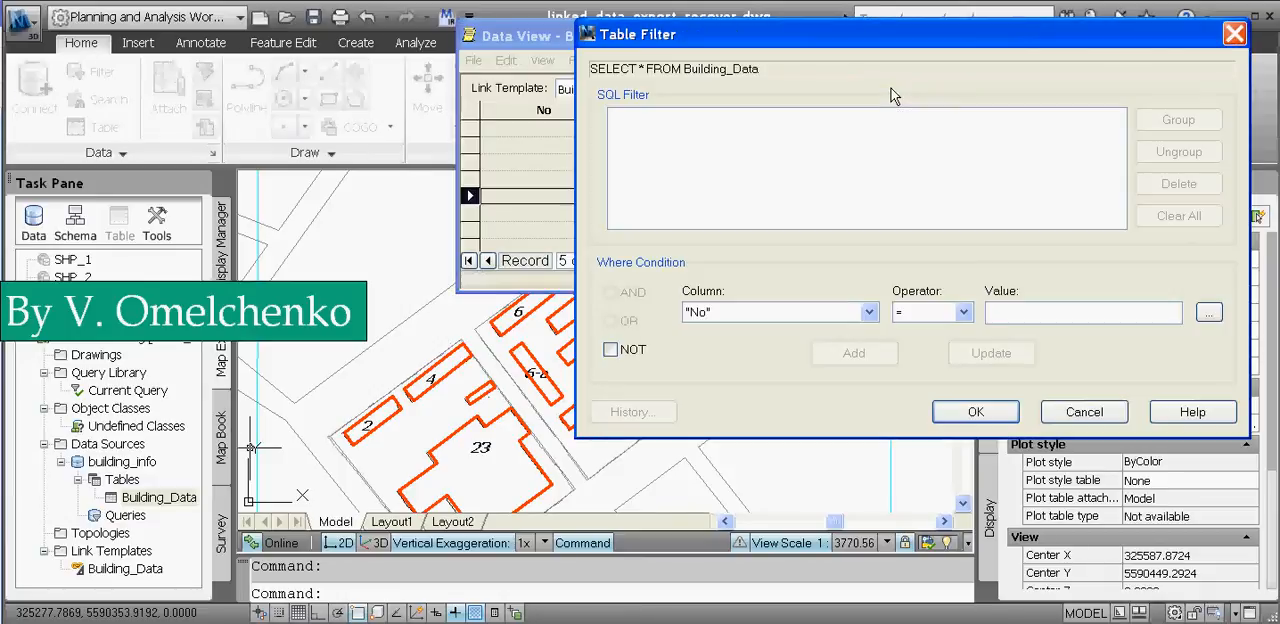
mouse_move(720, 8)
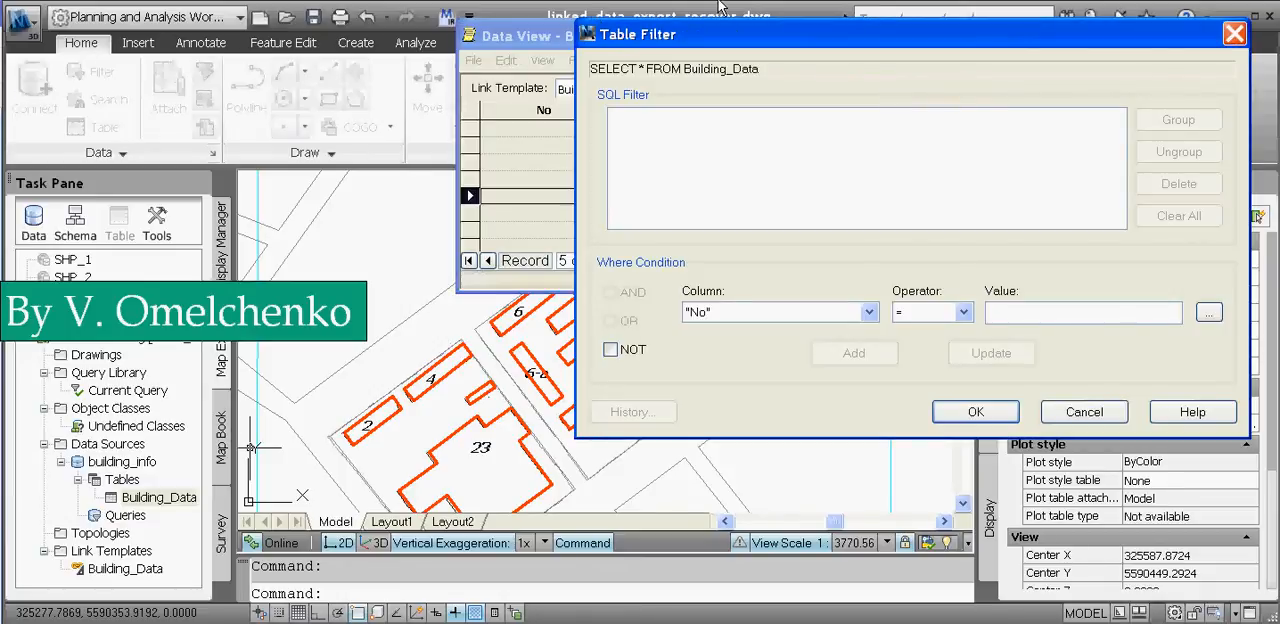
left_click(866, 312)
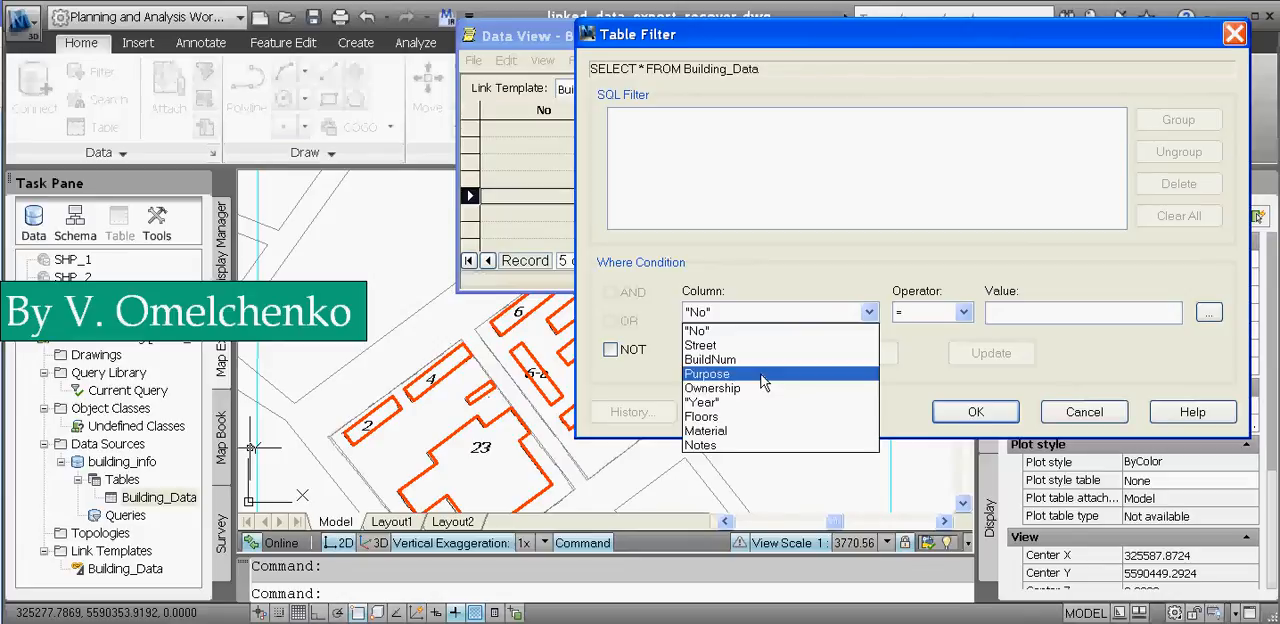
left_click(707, 373)
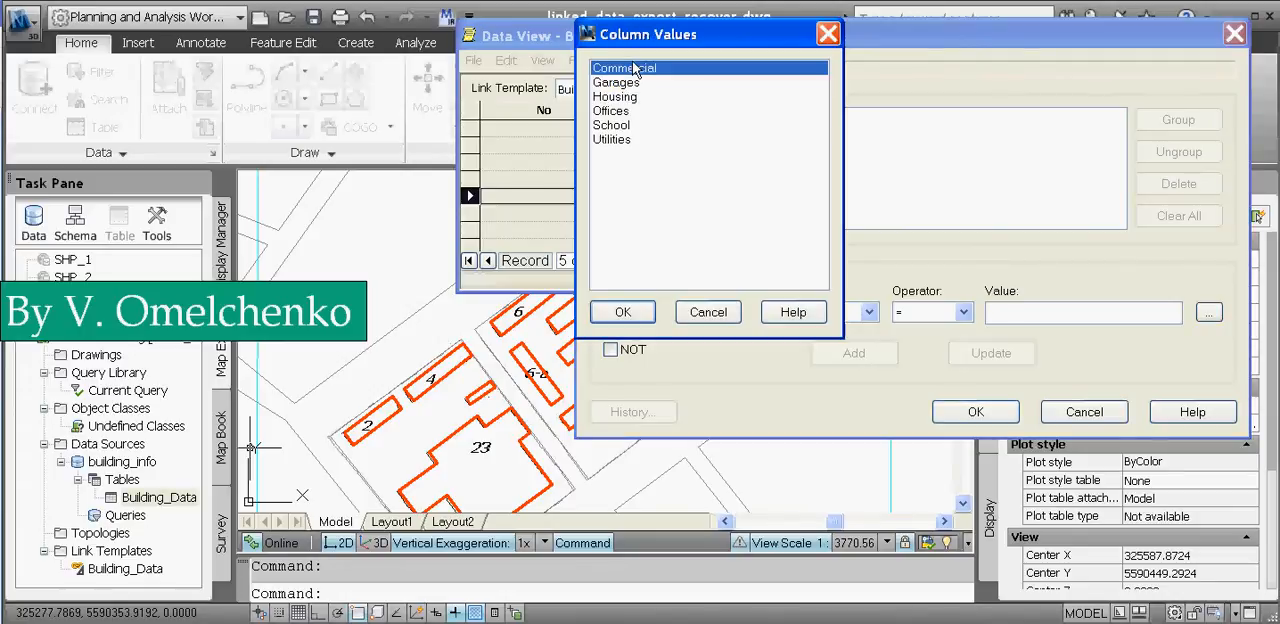
mouse_move(583, 13)
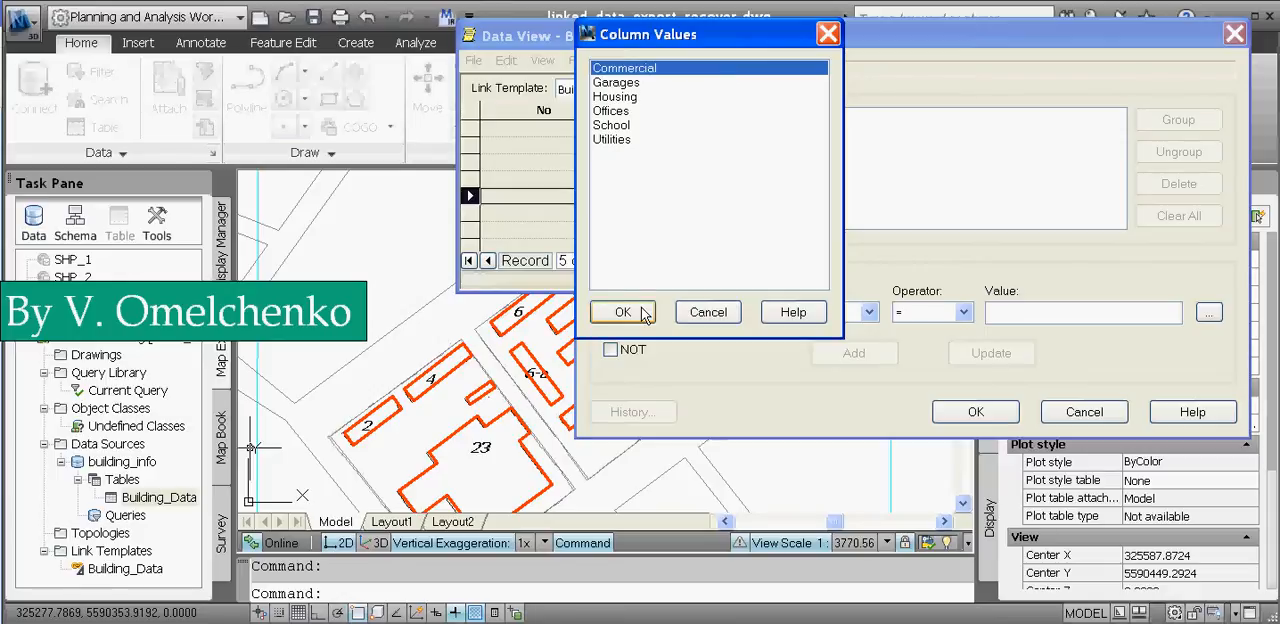
left_click(622, 312)
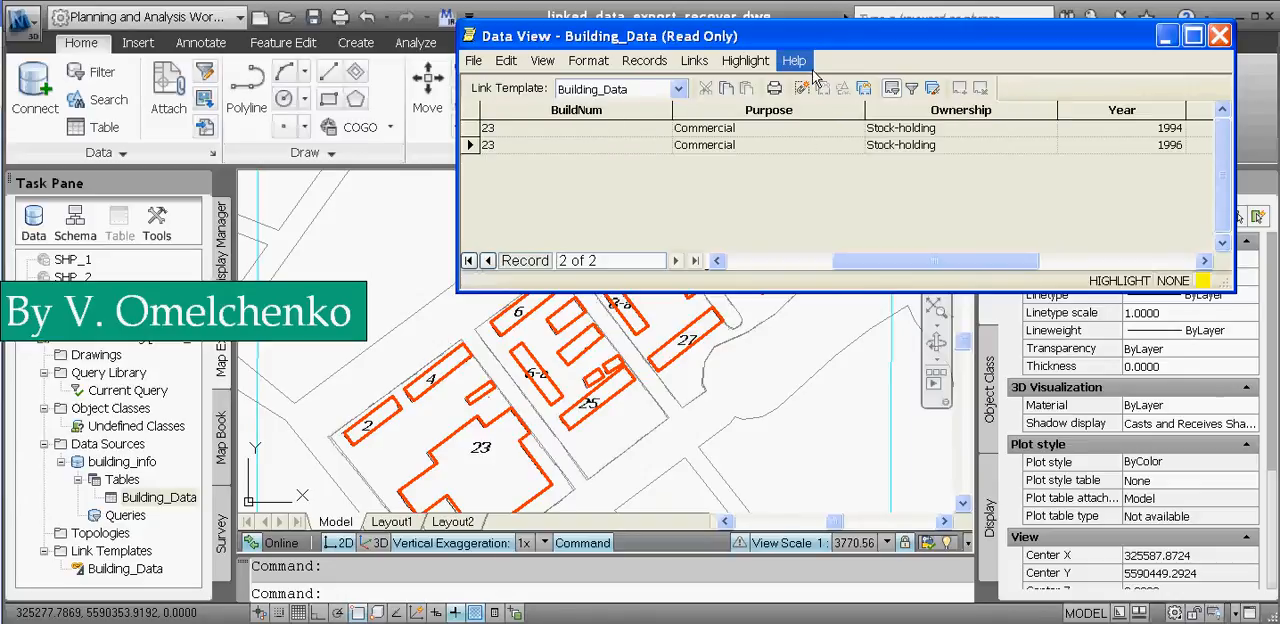
mouse_move(648, 140)
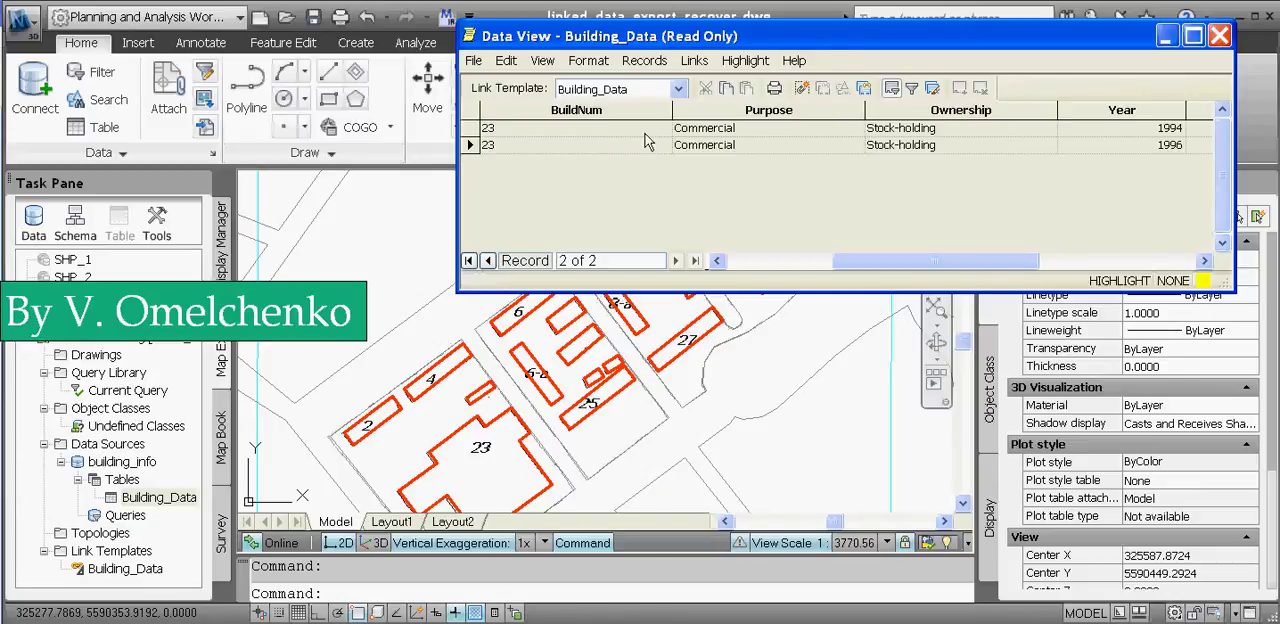
mouse_move(822, 168)
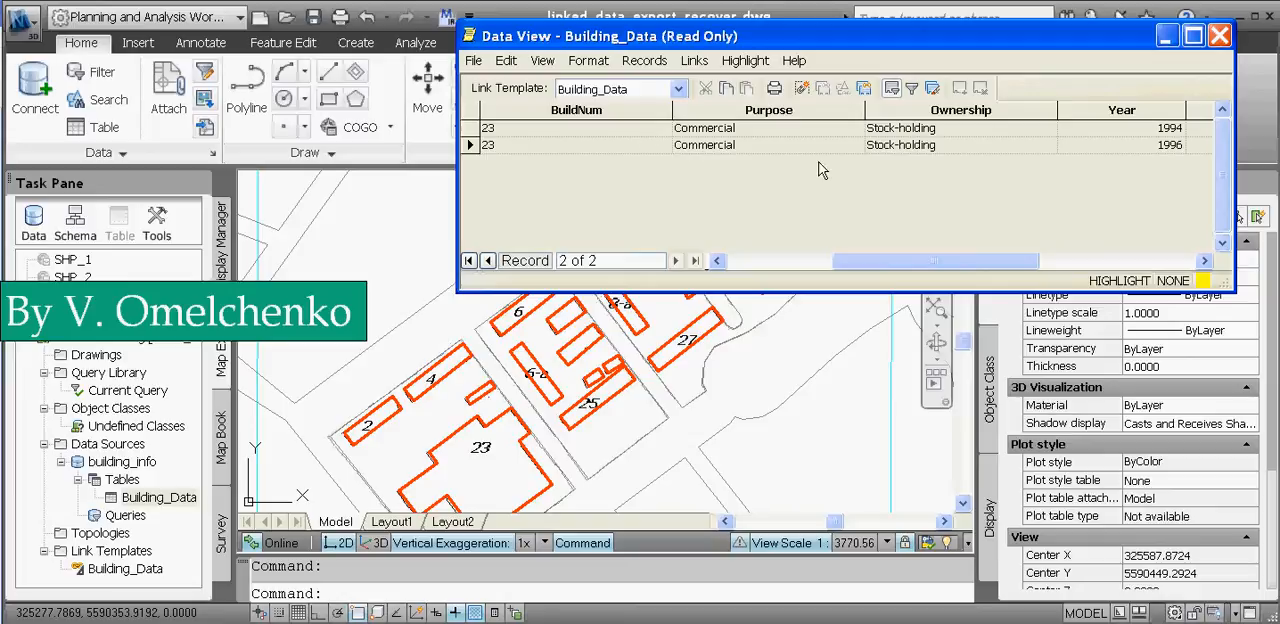
mouse_move(933, 88)
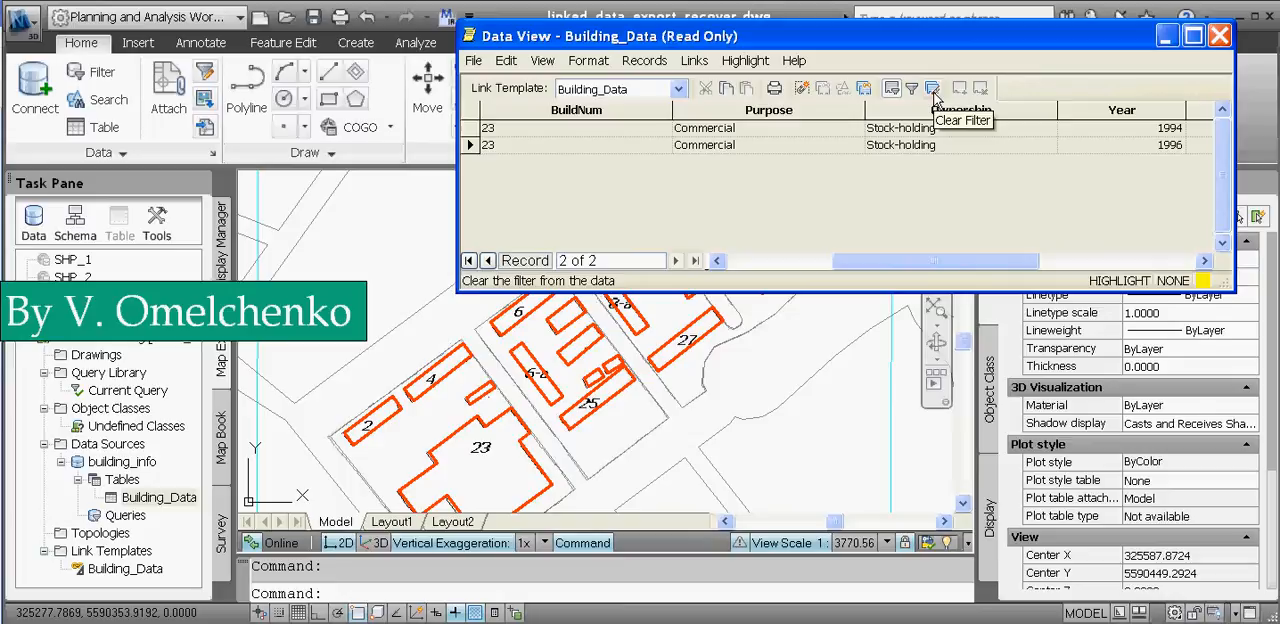
Clear the Commercial filter from the Building_Data data view
left_click(932, 88)
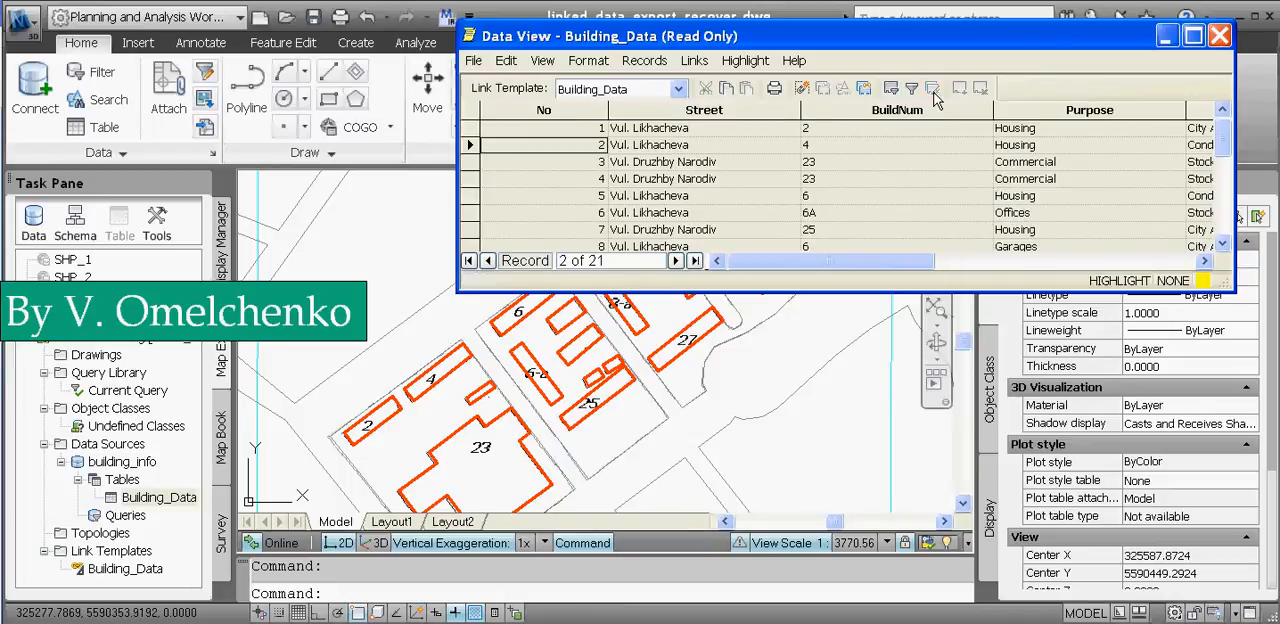
mouse_move(912, 88)
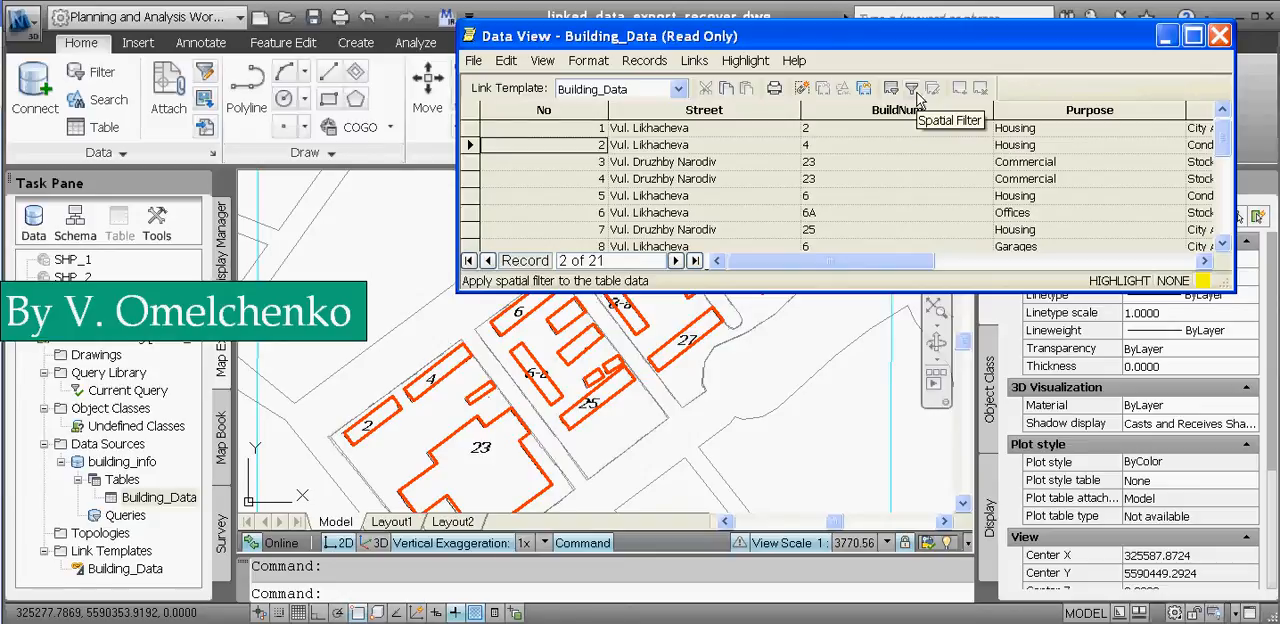
mouse_move(912, 95)
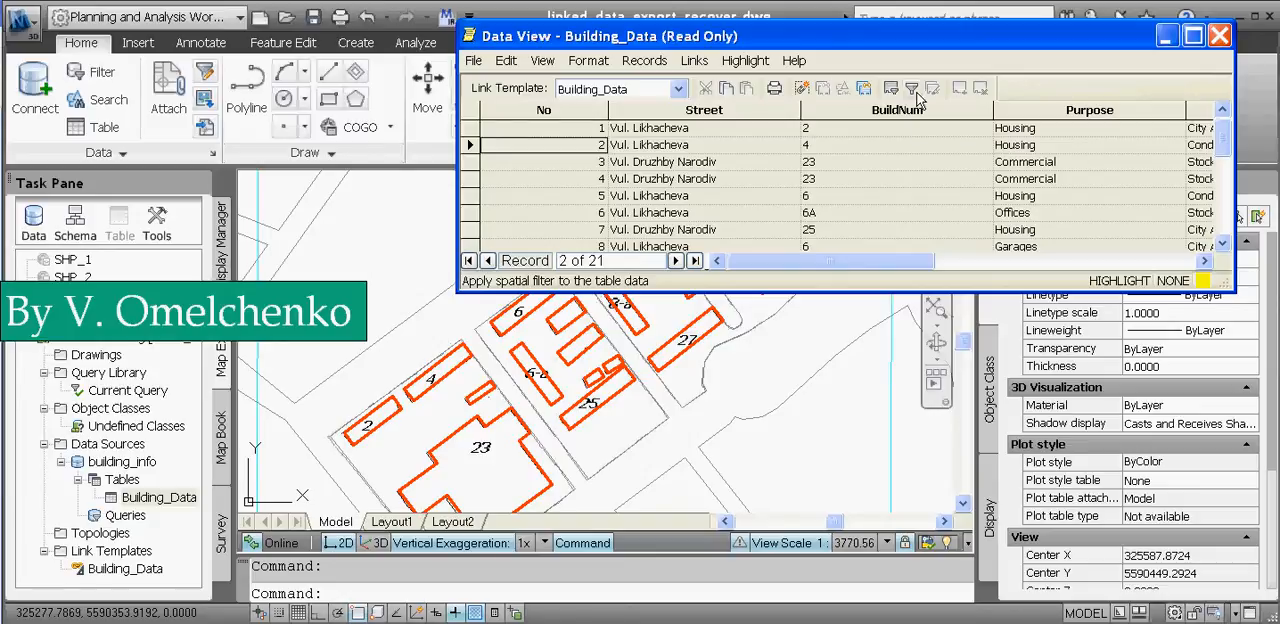
mouse_move(911, 88)
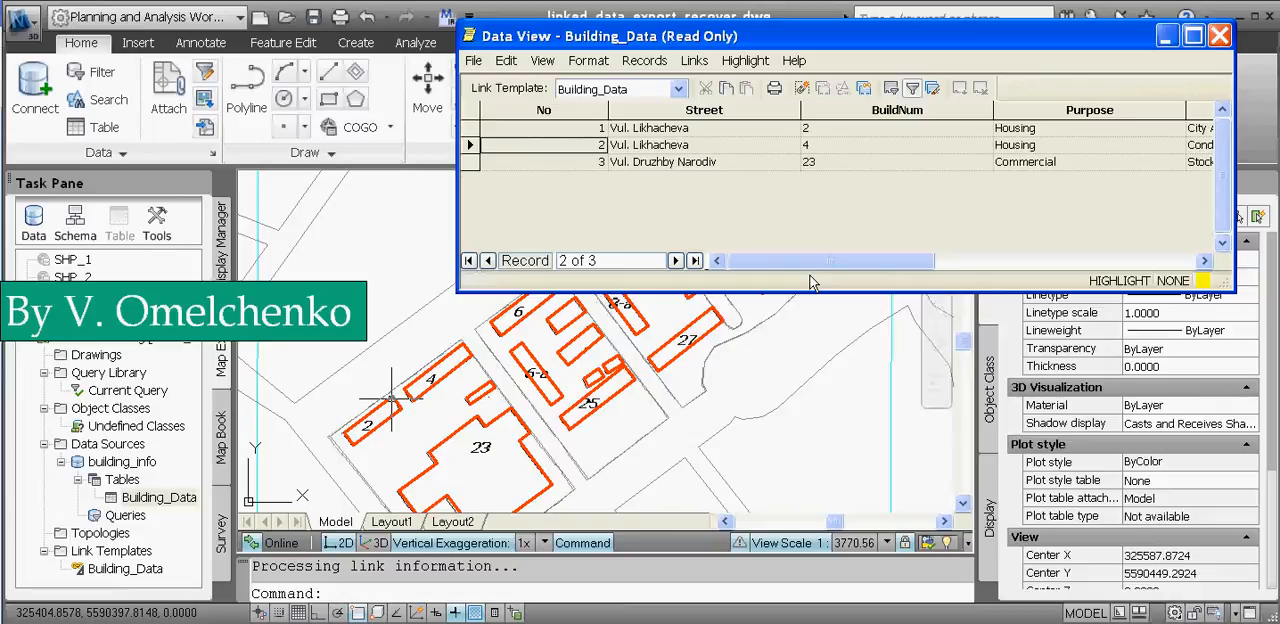
mouse_move(932, 88)
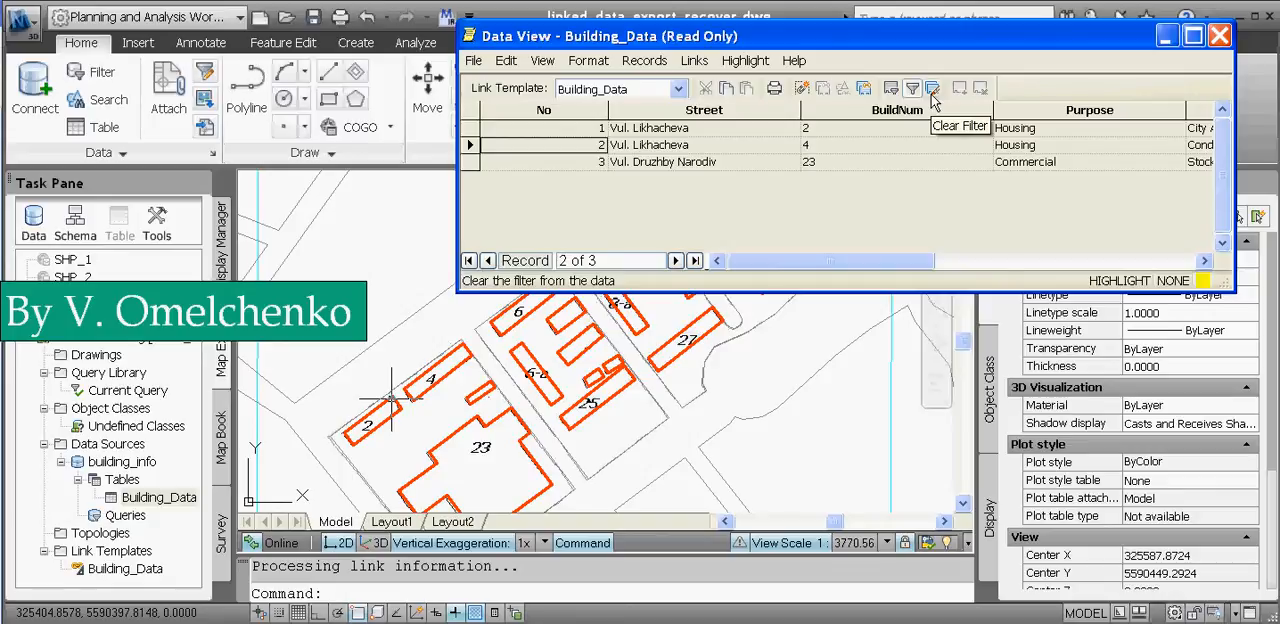
Clear the spatial filter and add the building 23 record to the selection
left_click(931, 88)
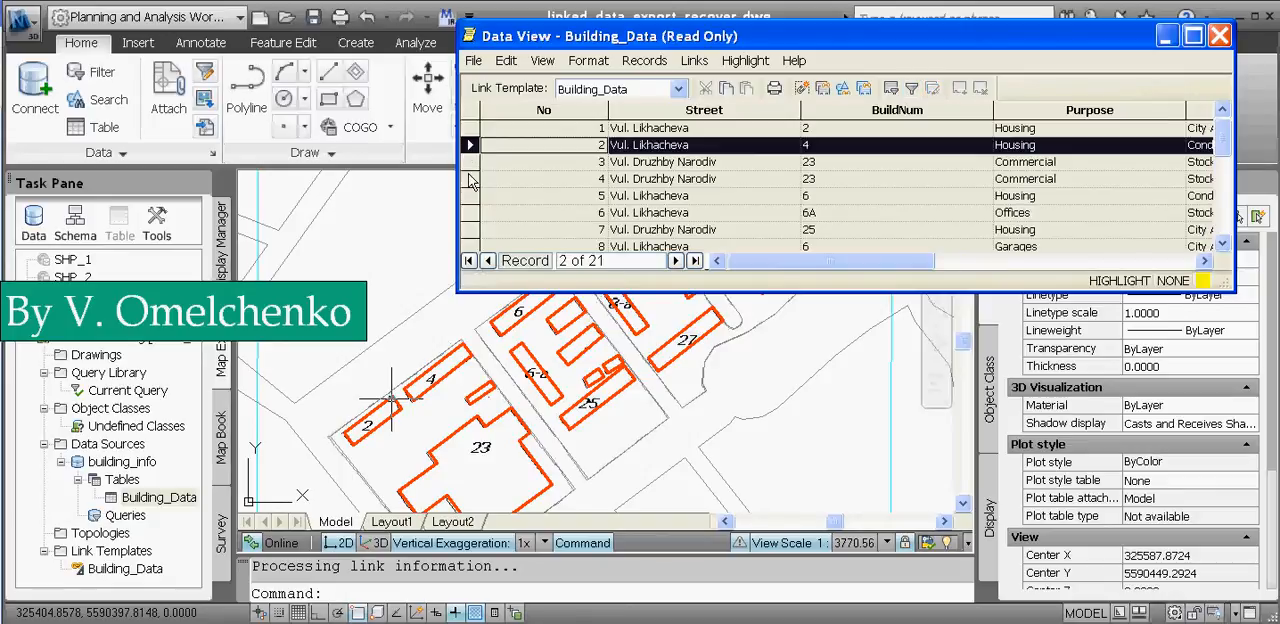
left_click(663, 178)
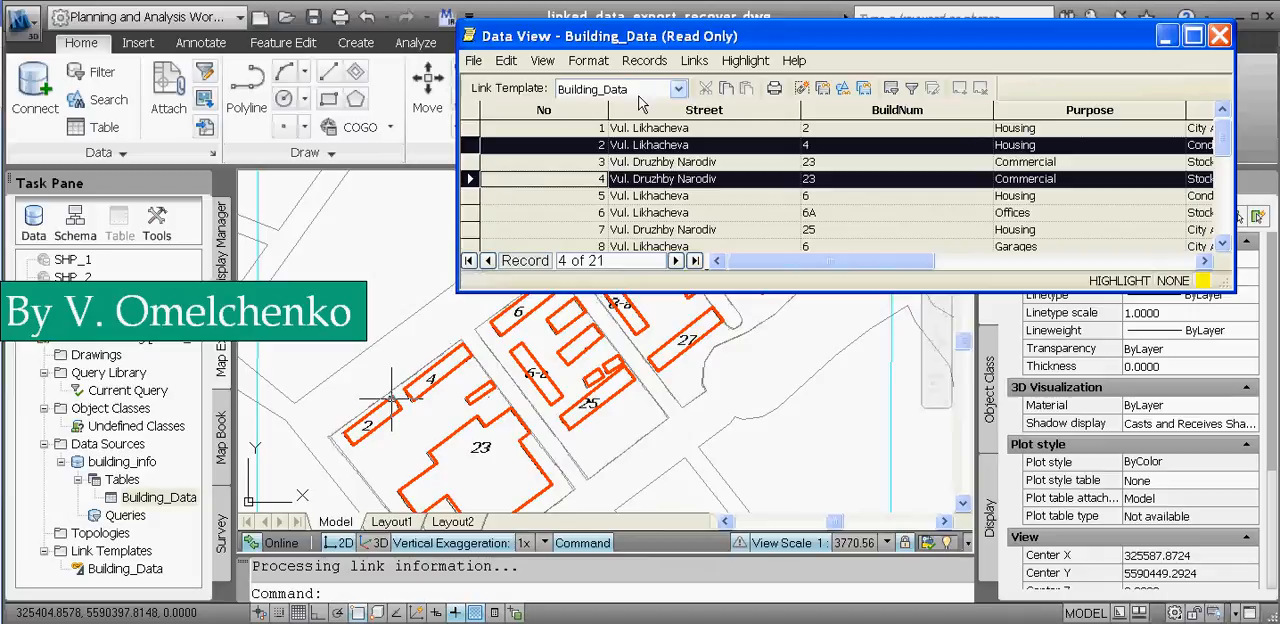
mouse_move(843, 89)
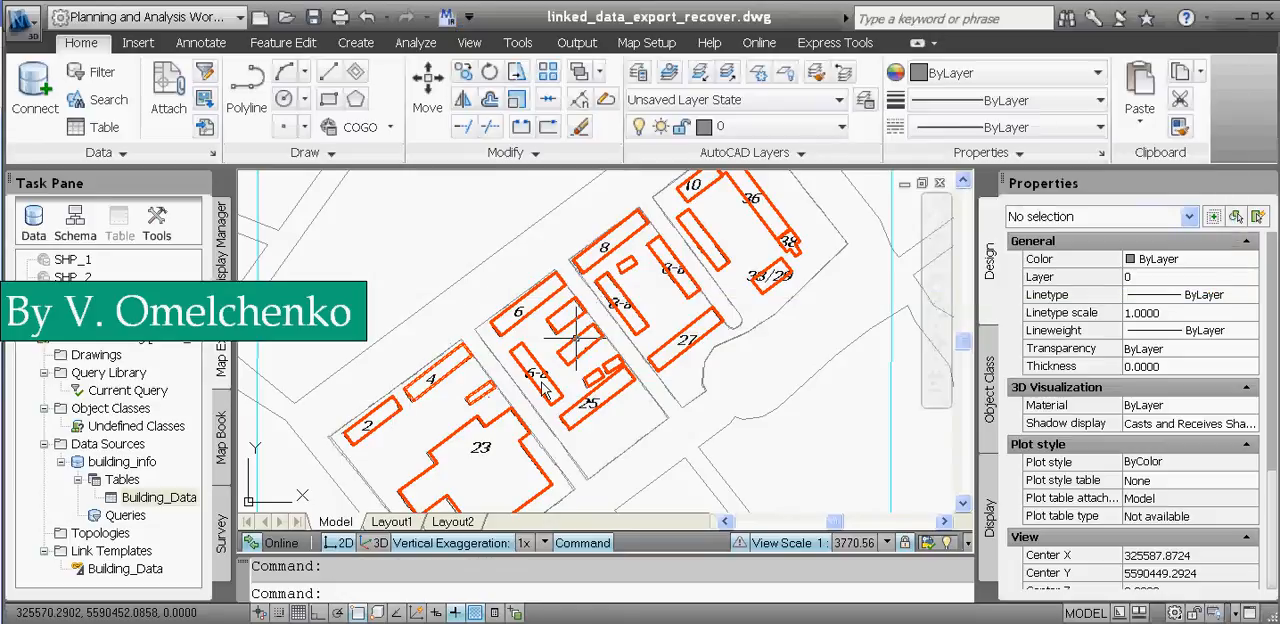
mouse_move(475, 330)
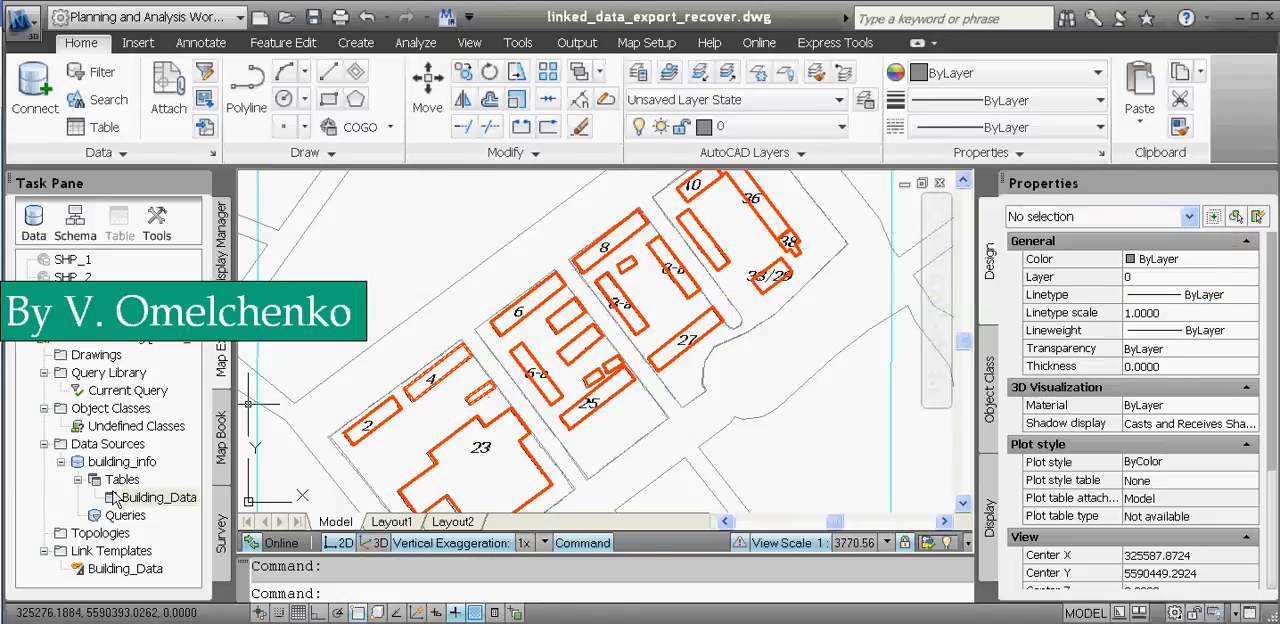
Reopen Building_Data and pick building outlines on the map to show their linked records
double_click(157, 497)
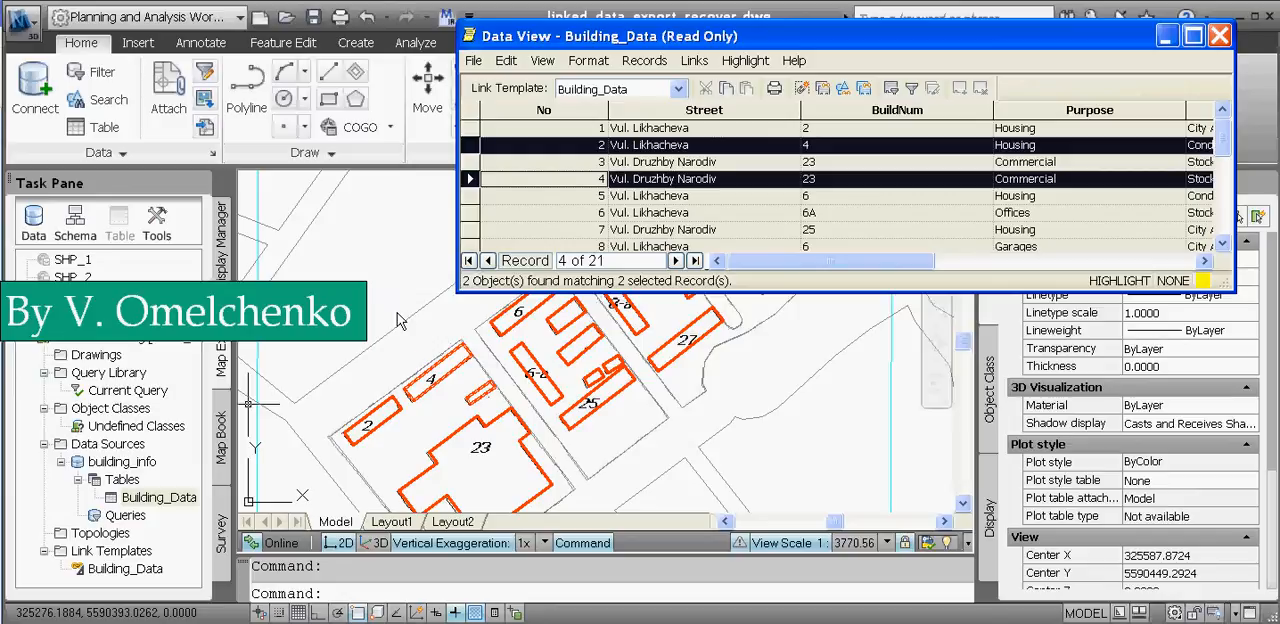
mouse_move(865, 88)
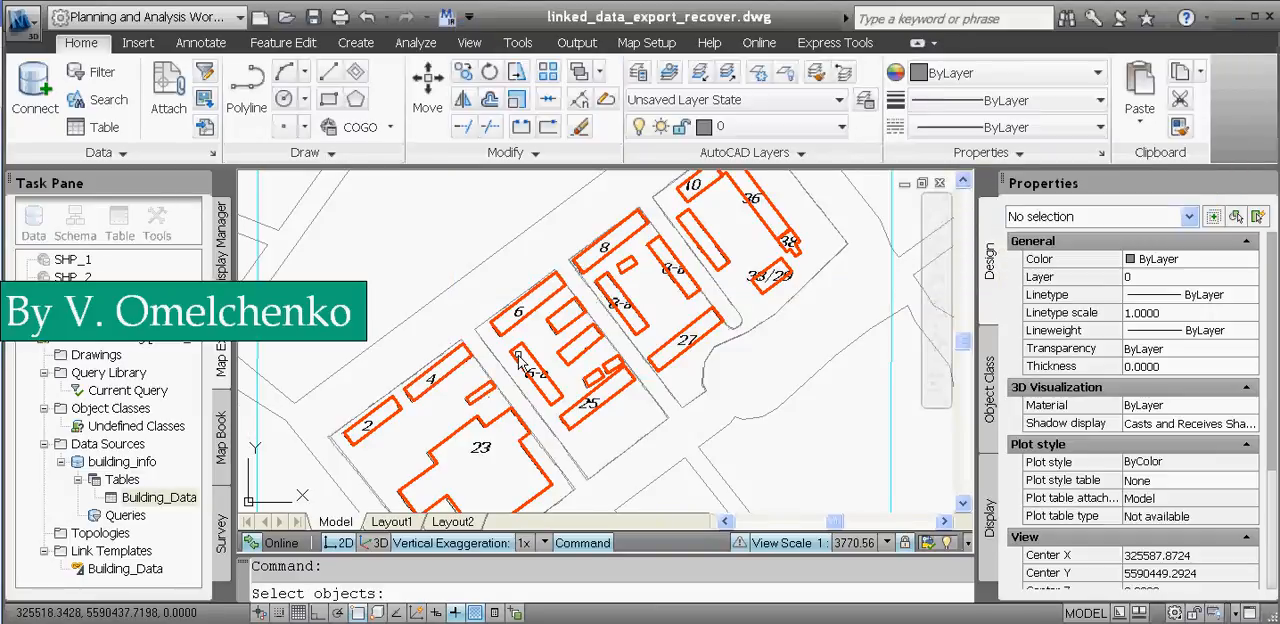
left_click(480, 415)
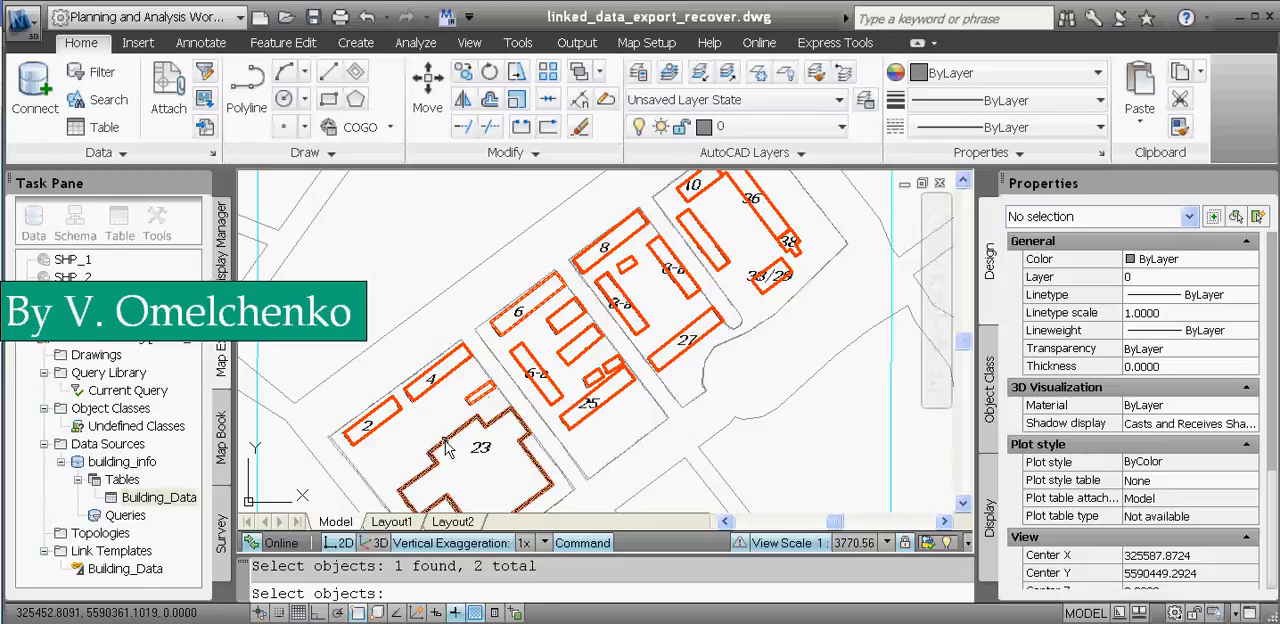
left_click(480, 450)
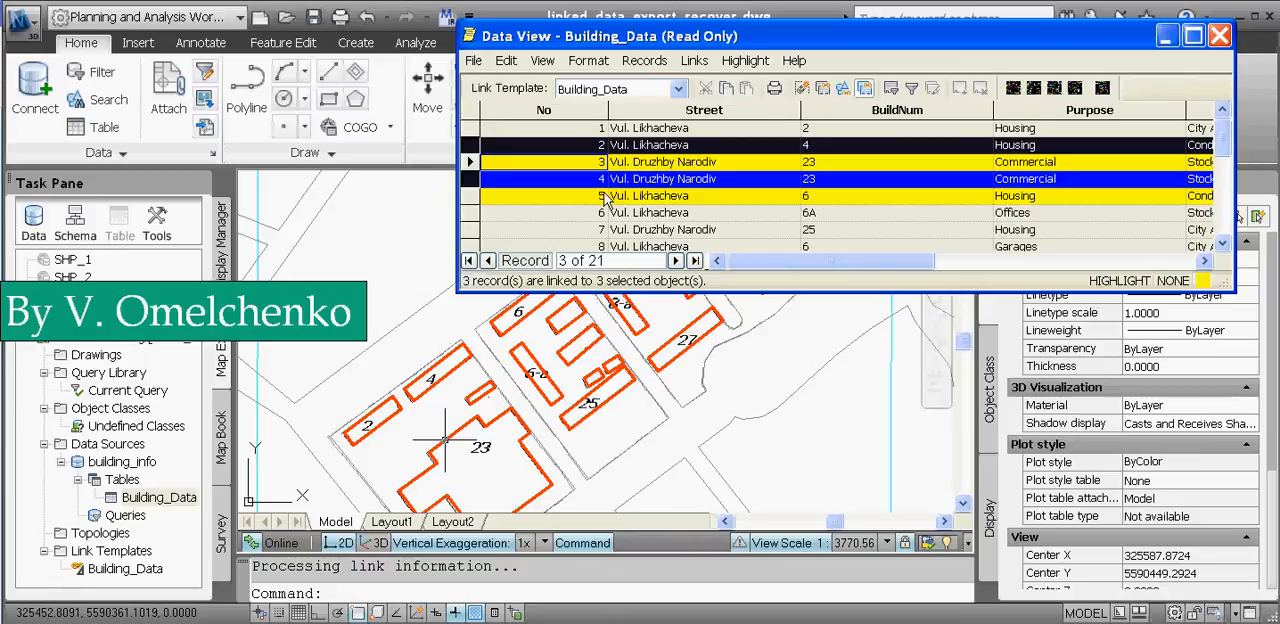
mouse_move(535, 183)
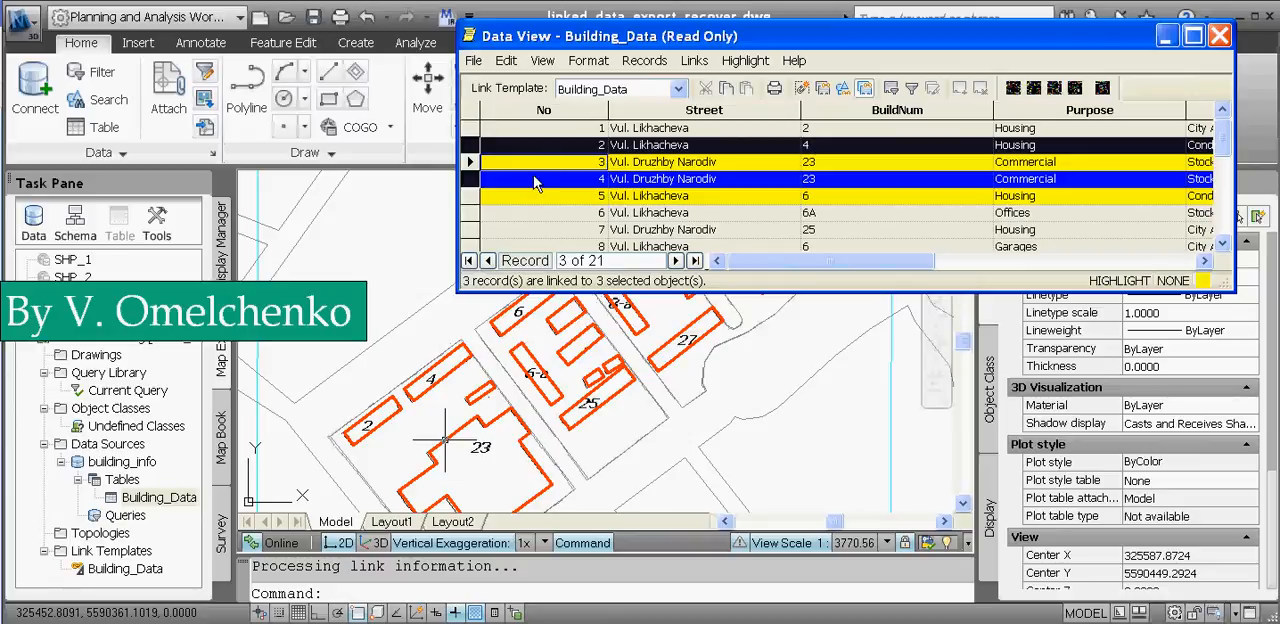
mouse_move(537, 190)
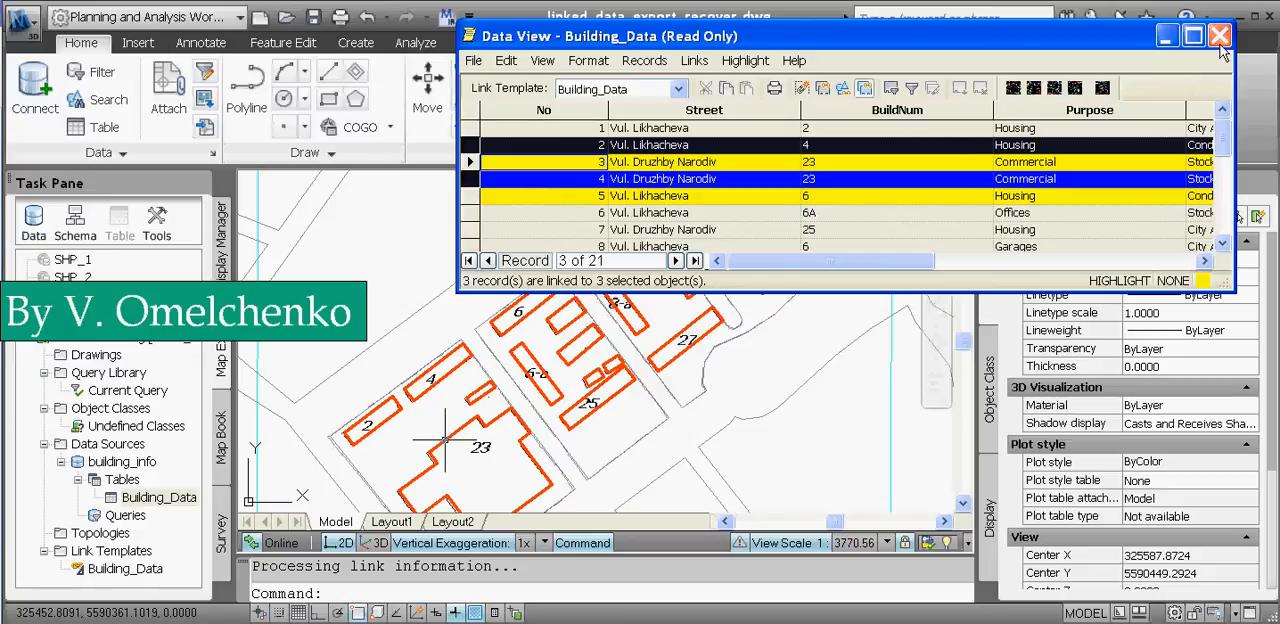
Close the Building_Data data view after it highlights linked records 3 and 5
left_click(1219, 36)
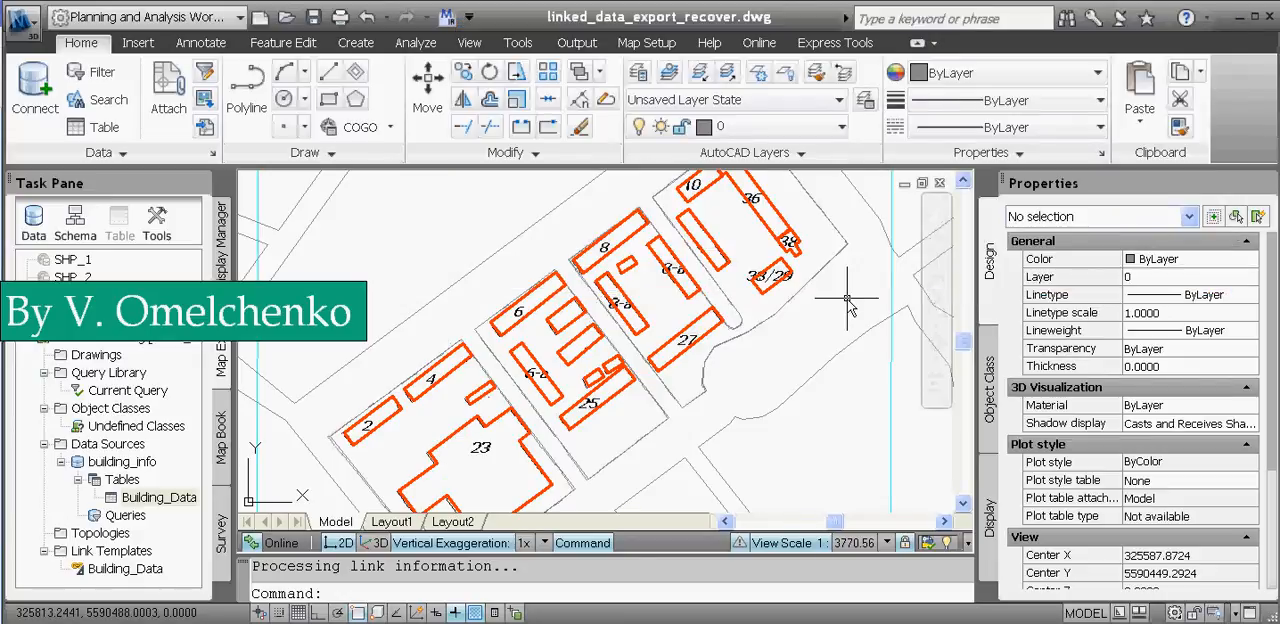